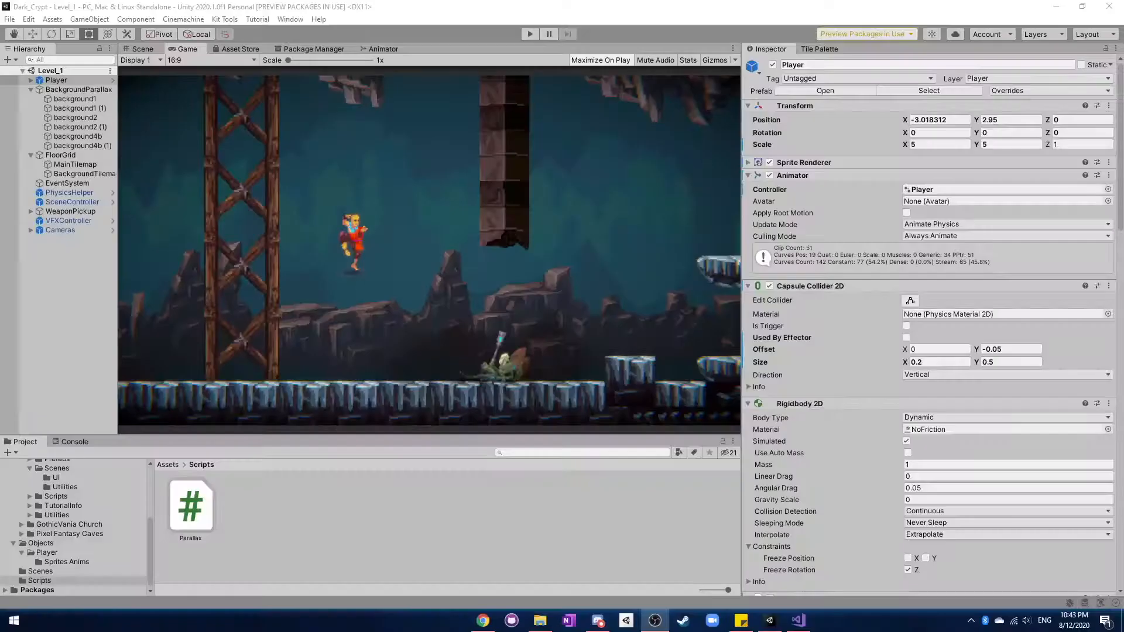
Step: Leave the Outline shader graph and run Level_1 in Play mode
left_click(56, 80)
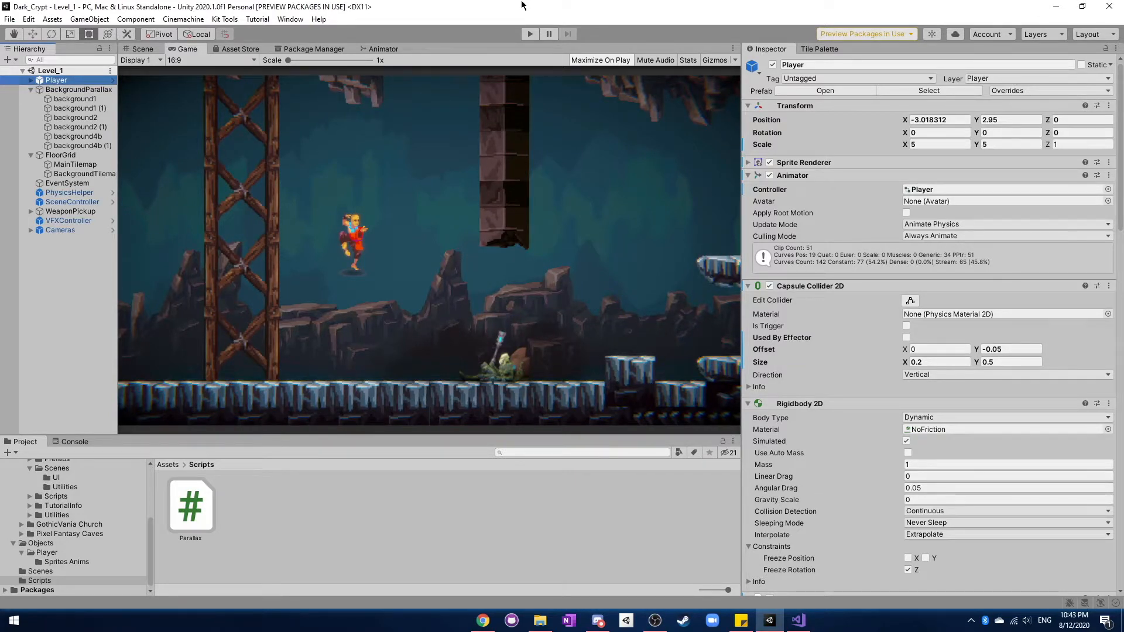
mouse_move(402, 111)
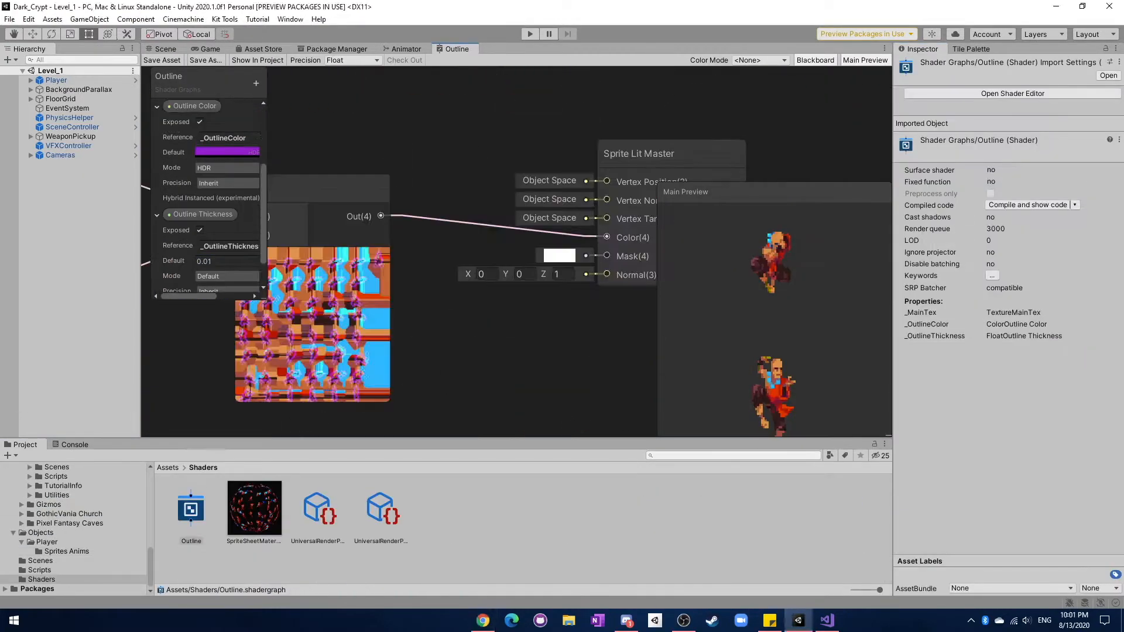
left_click(165, 49)
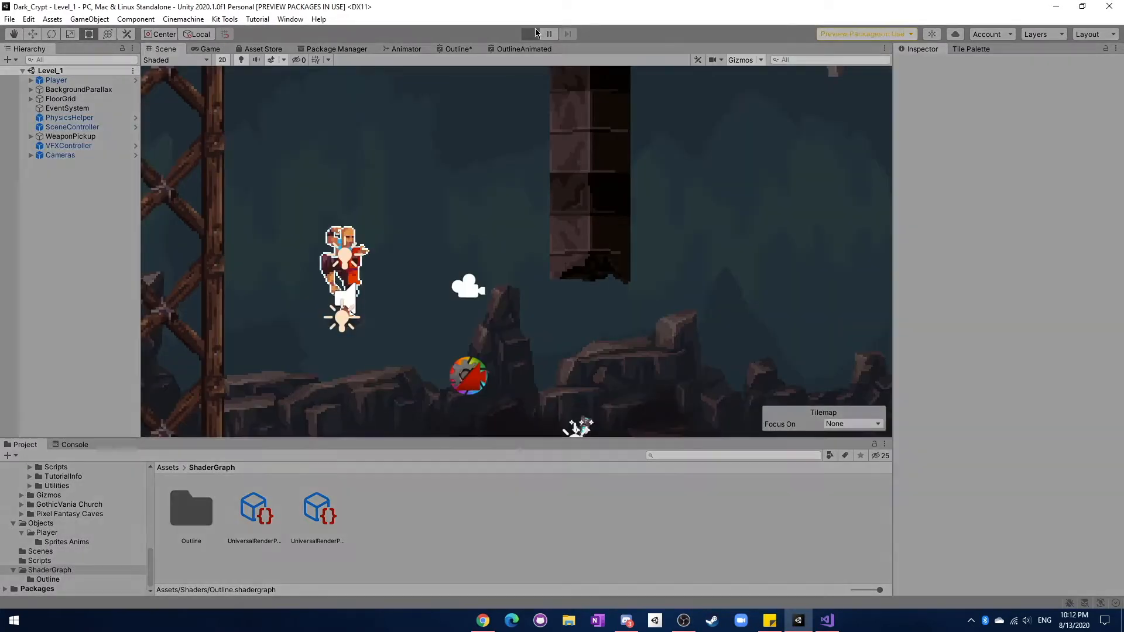
left_click(533, 34)
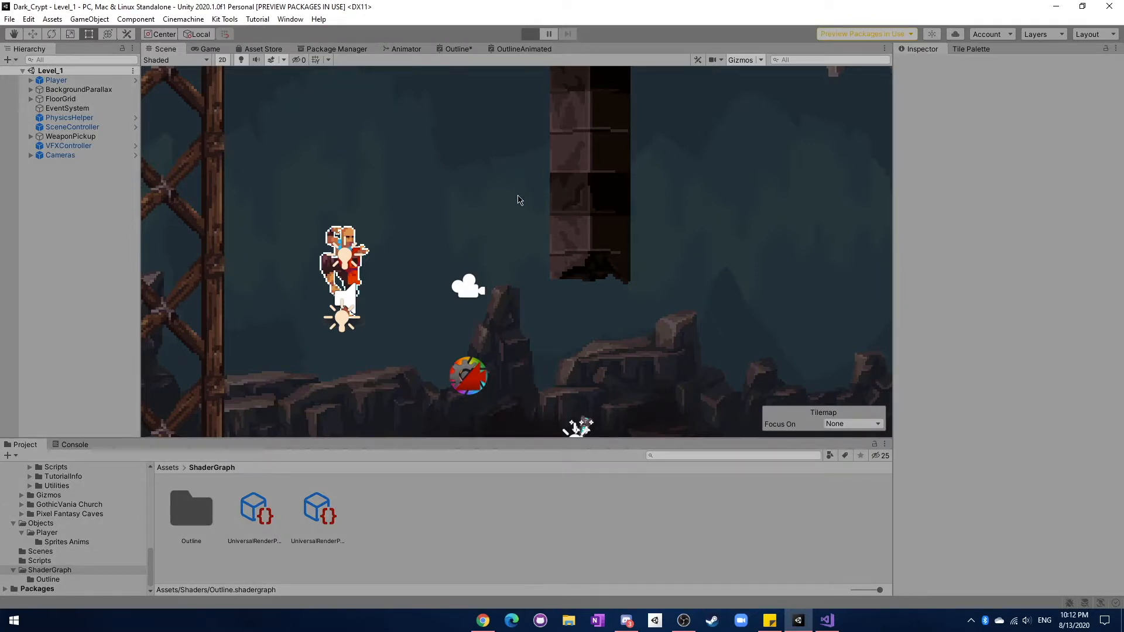
left_click(529, 34)
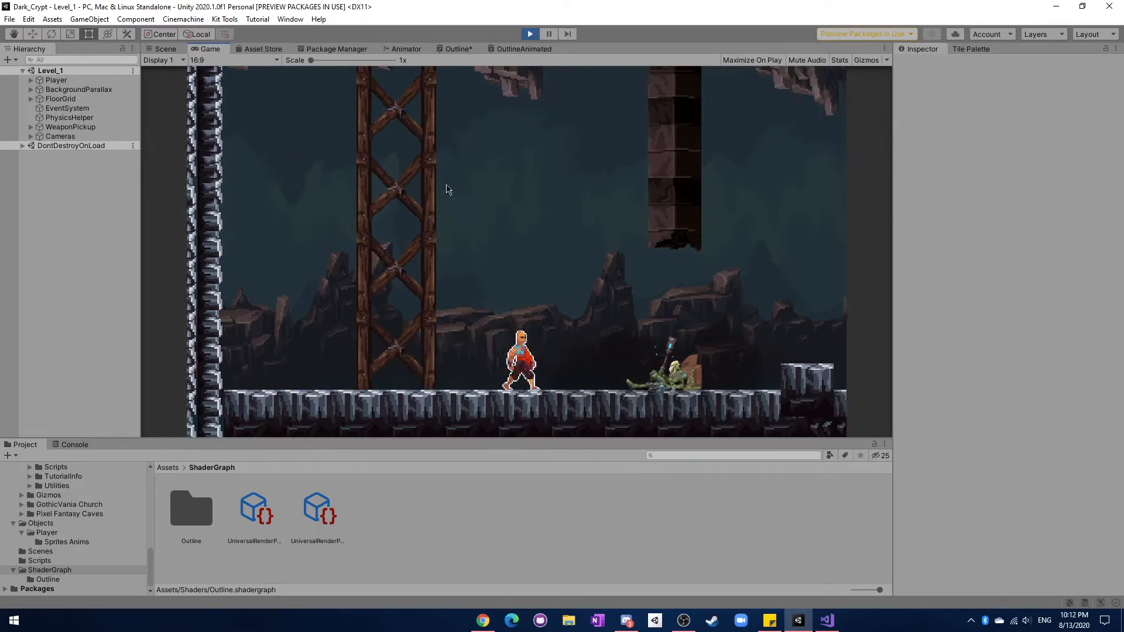
Step: Stop play, delete the DefaultMonk material, select Player, and replay Level_1
left_click(165, 48)
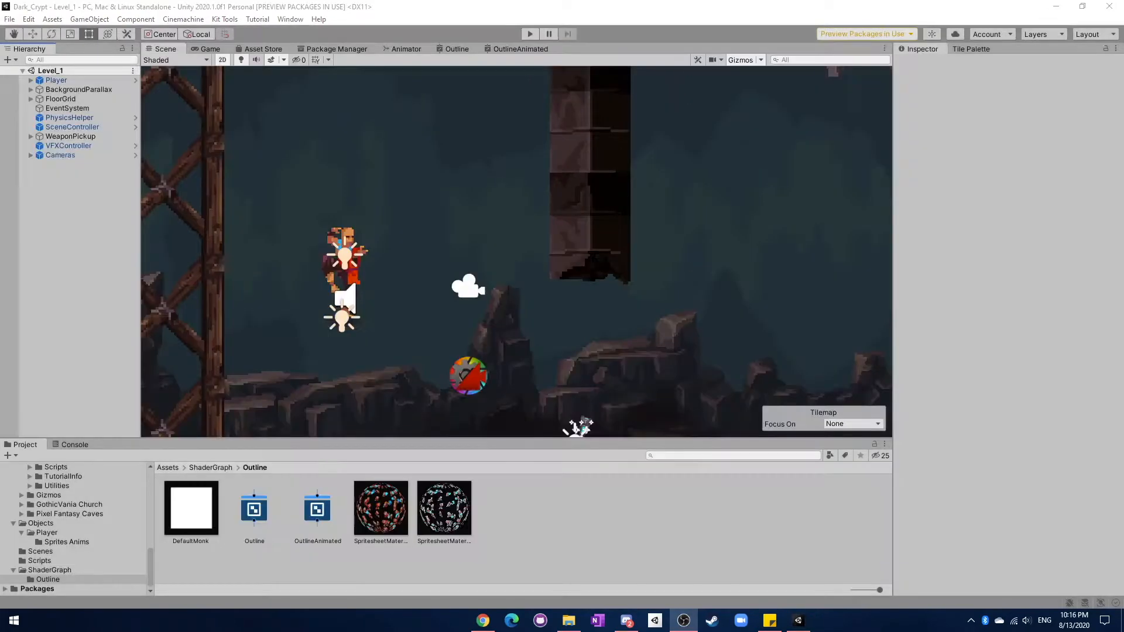
right_click(191, 510)
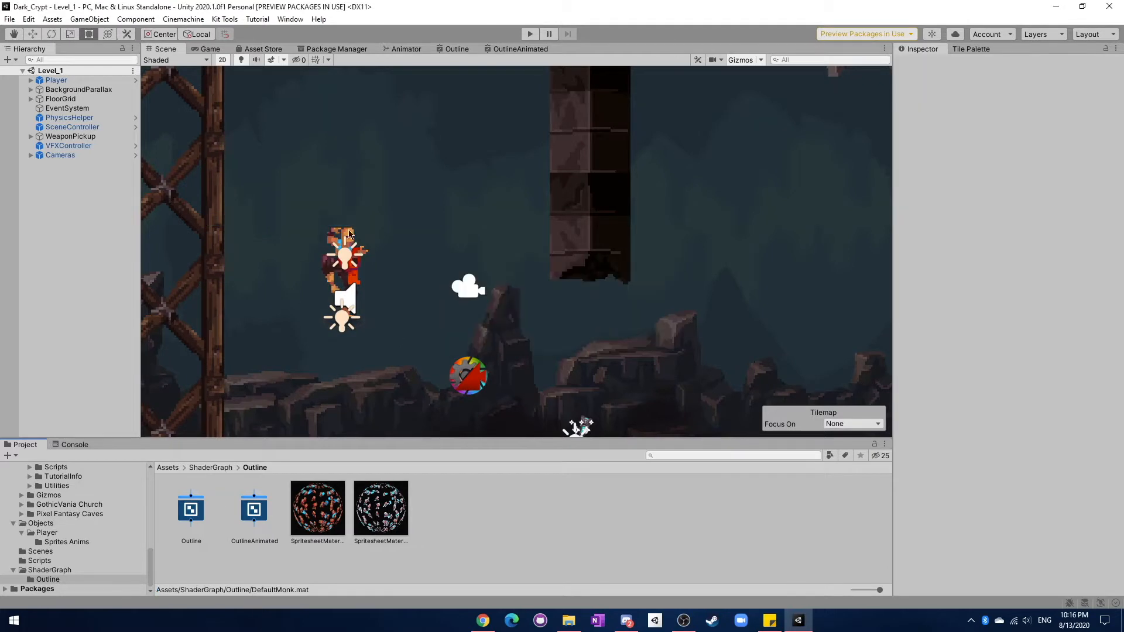
left_click(345, 258)
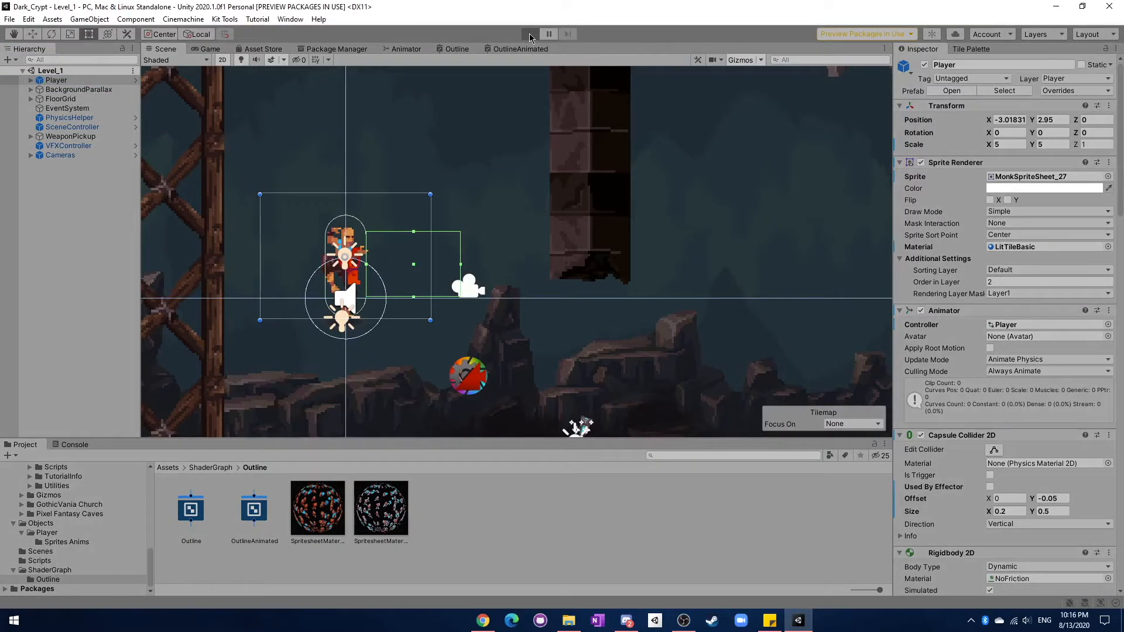
left_click(530, 34)
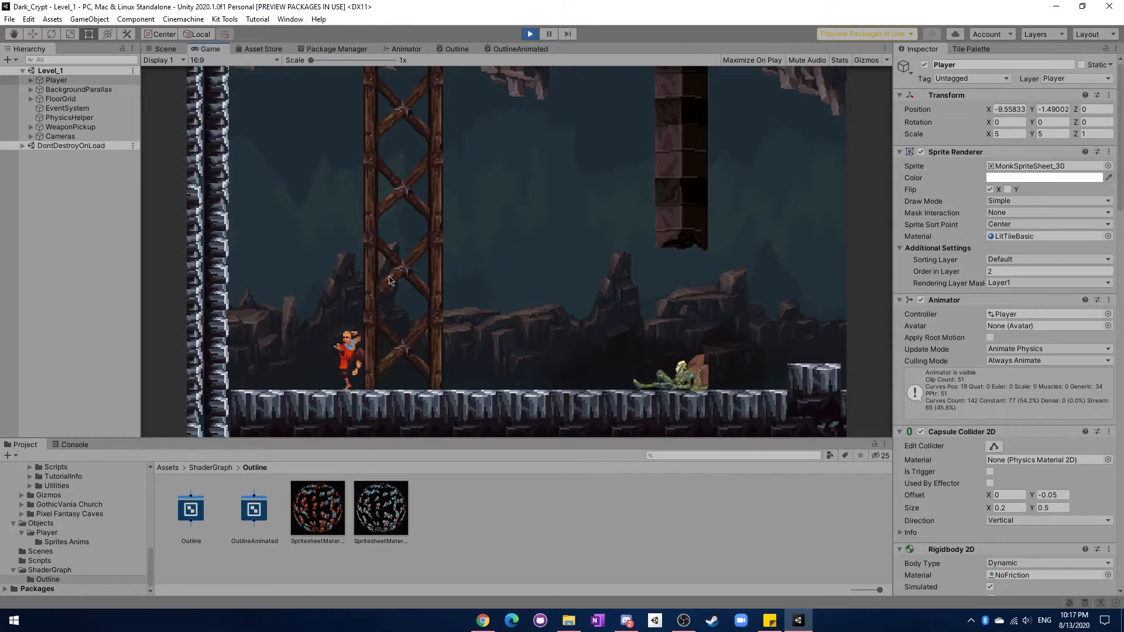
Step: Inspect Player's LeftMeleeAttackPosition, ChestLight and FacingLeftBulletSpawnPoint, then stop play mode
left_click(165, 49)
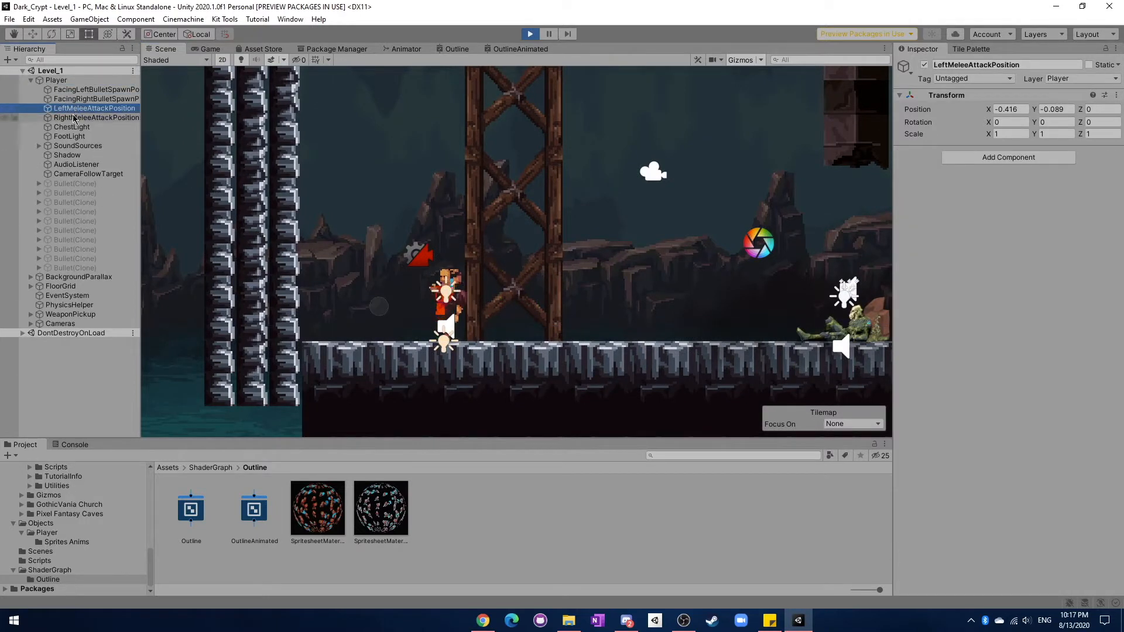
left_click(71, 127)
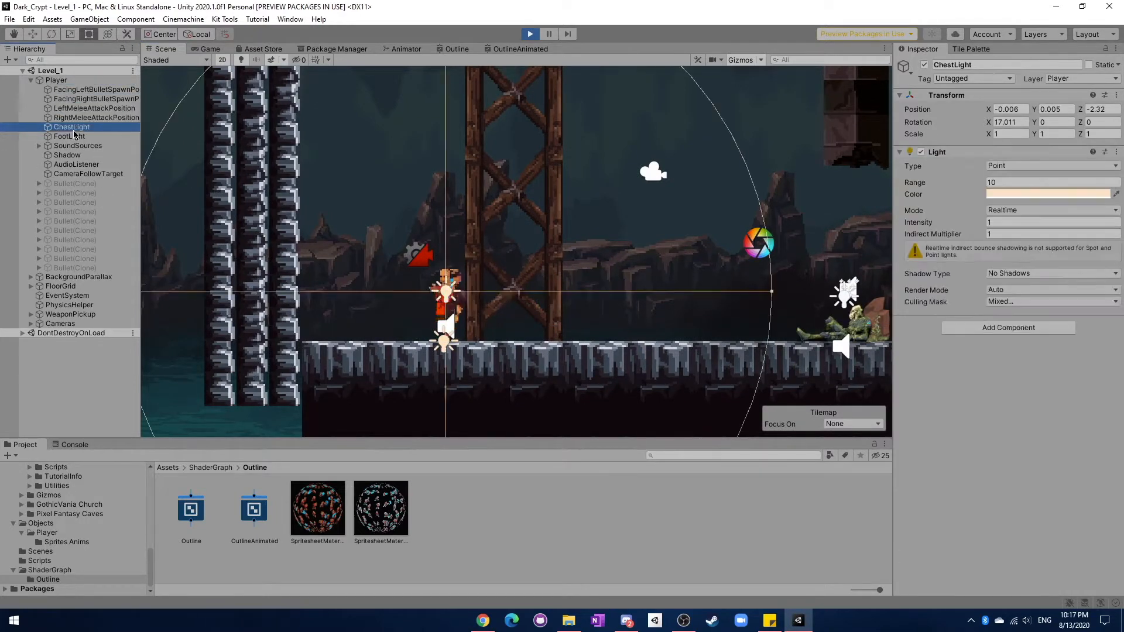
left_click(95, 99)
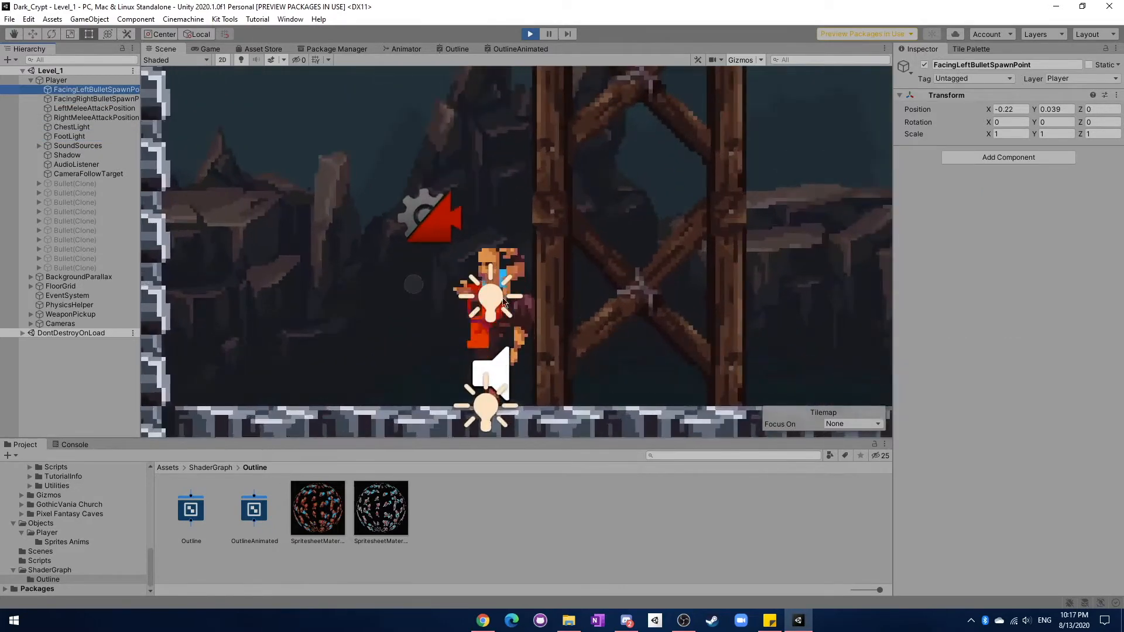
left_click(95, 99)
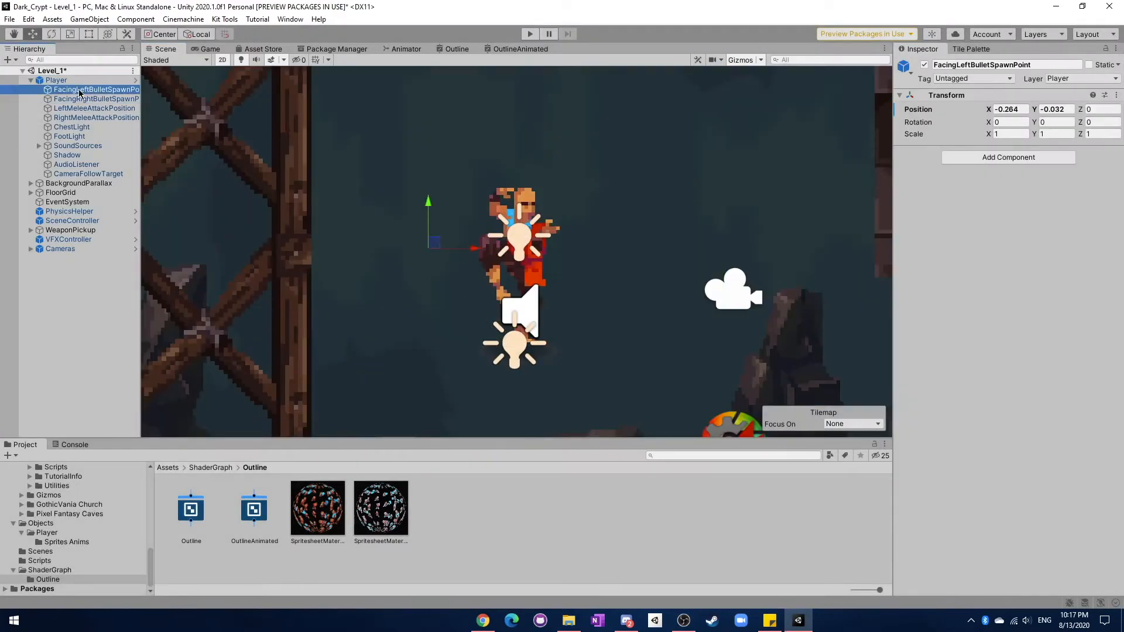
left_click(529, 34)
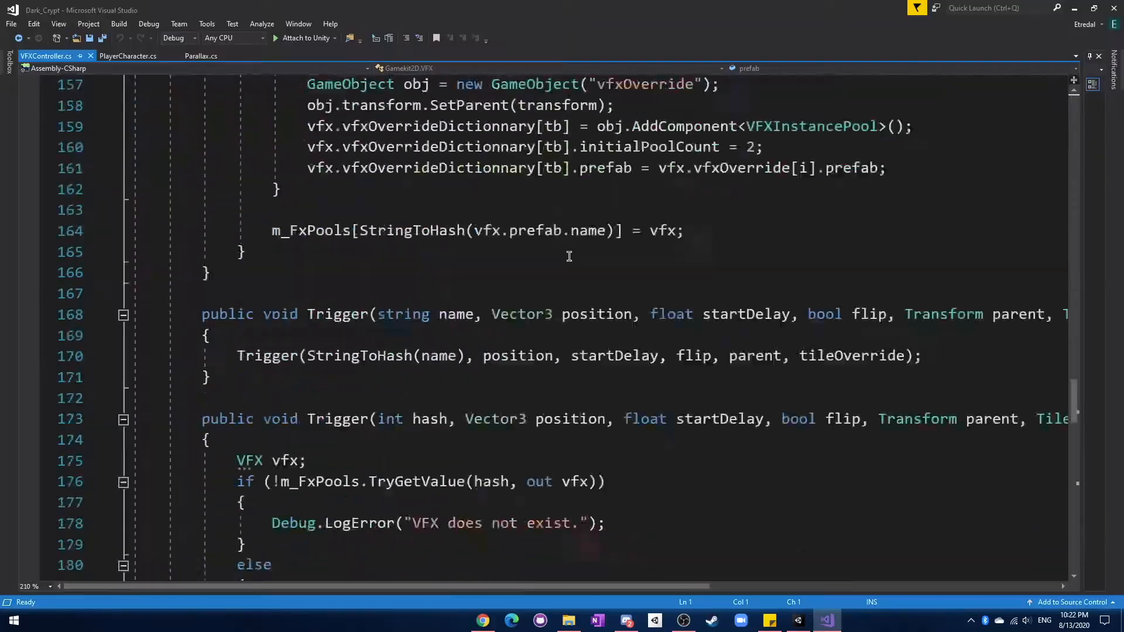
Step: Switch to Visual Studio to view VFXController.cs's Trigger methods
left_click(128, 56)
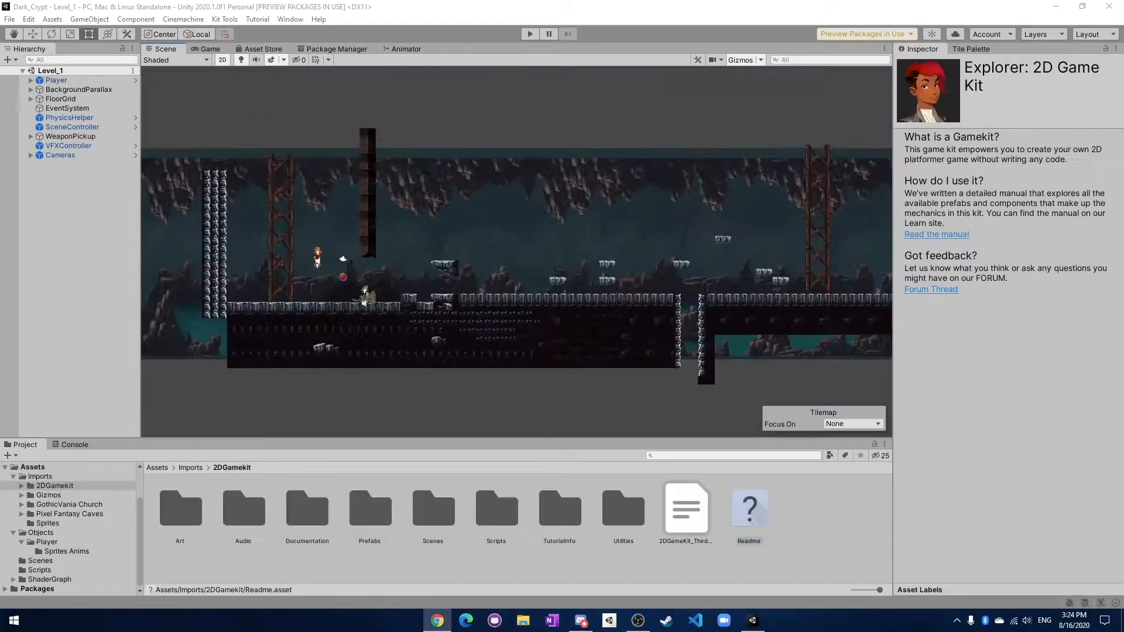
Step: Check VFXController.cs, then play Level_1 and view Airborne's JumpPuff trigger
left_click(694, 621)
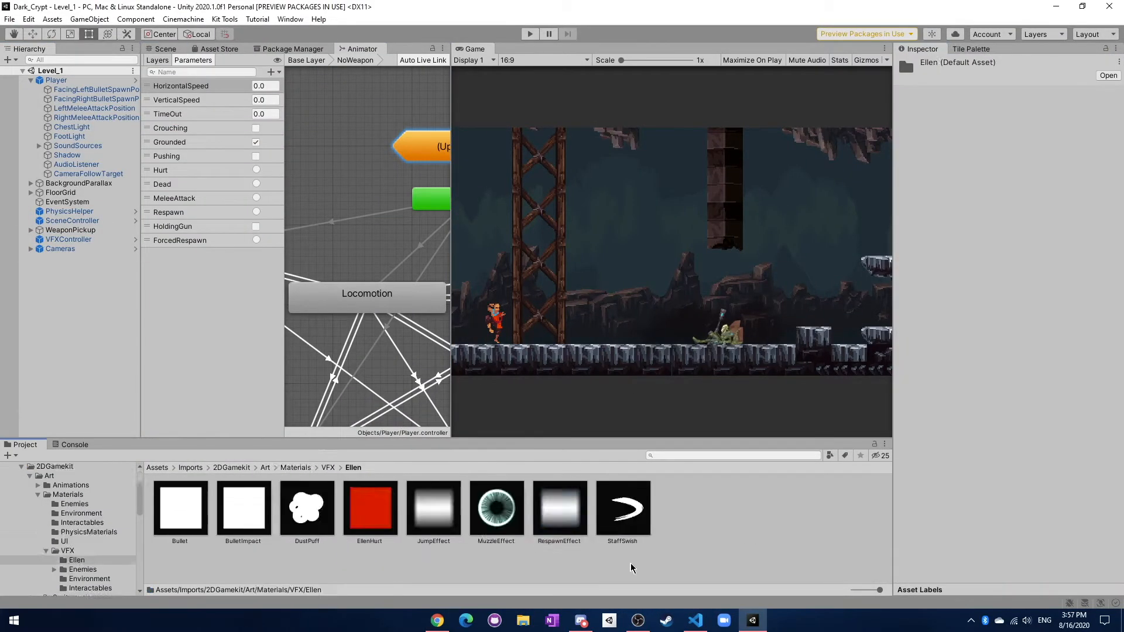
left_click(694, 620)
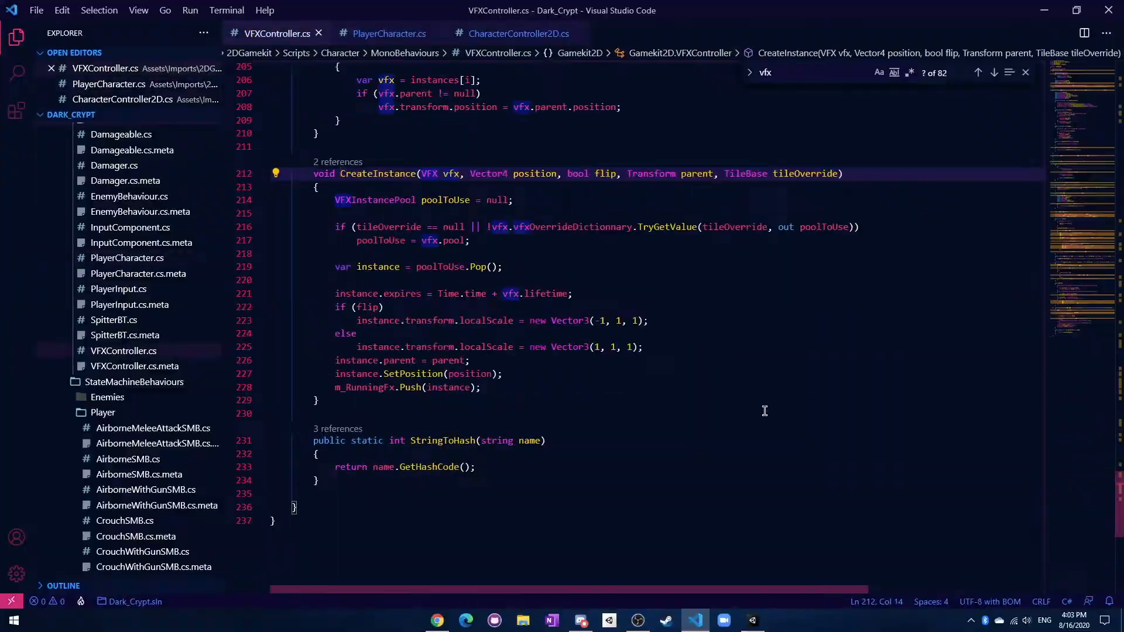
left_click(751, 620)
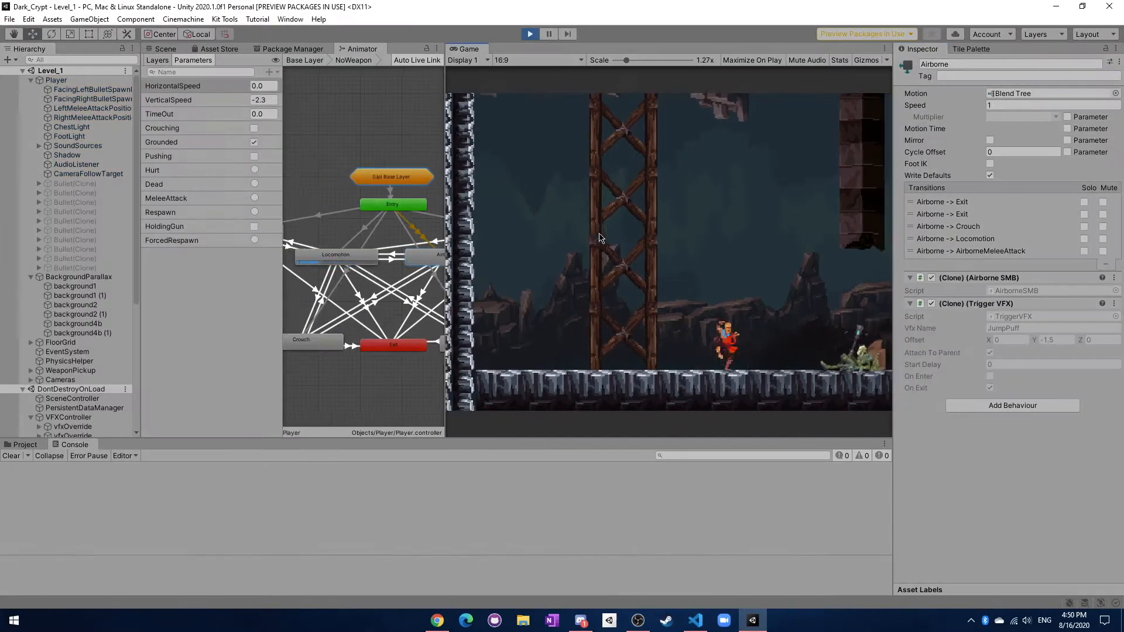
Step: Inspect MeleeAttack's StaffSwish trigger and Locomotion's DustPuff trigger in the Animator
left_click(694, 619)
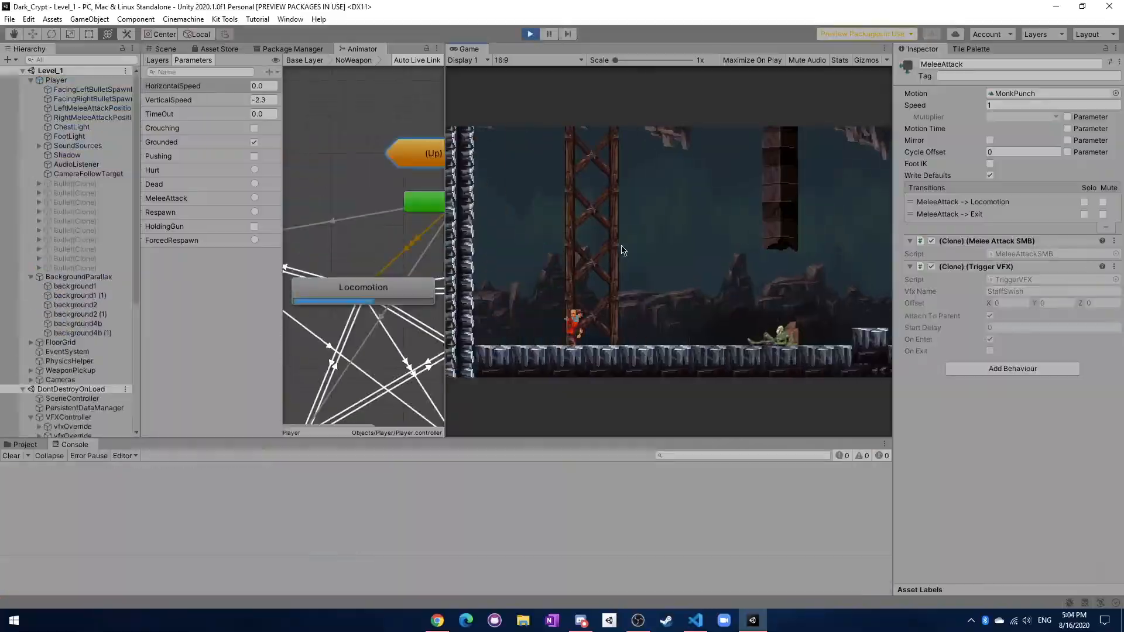
left_click(695, 621)
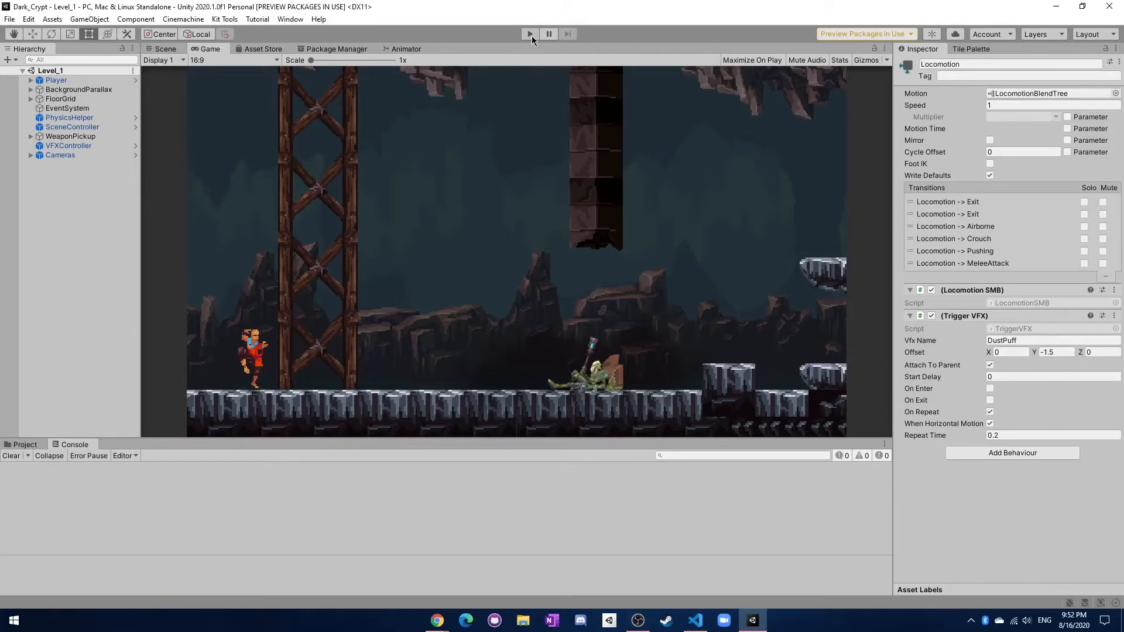
Step: Play-test Level_1 so pooled DustPuff, StaffSwish and JumpPuff clones spawn, then stop
left_click(529, 34)
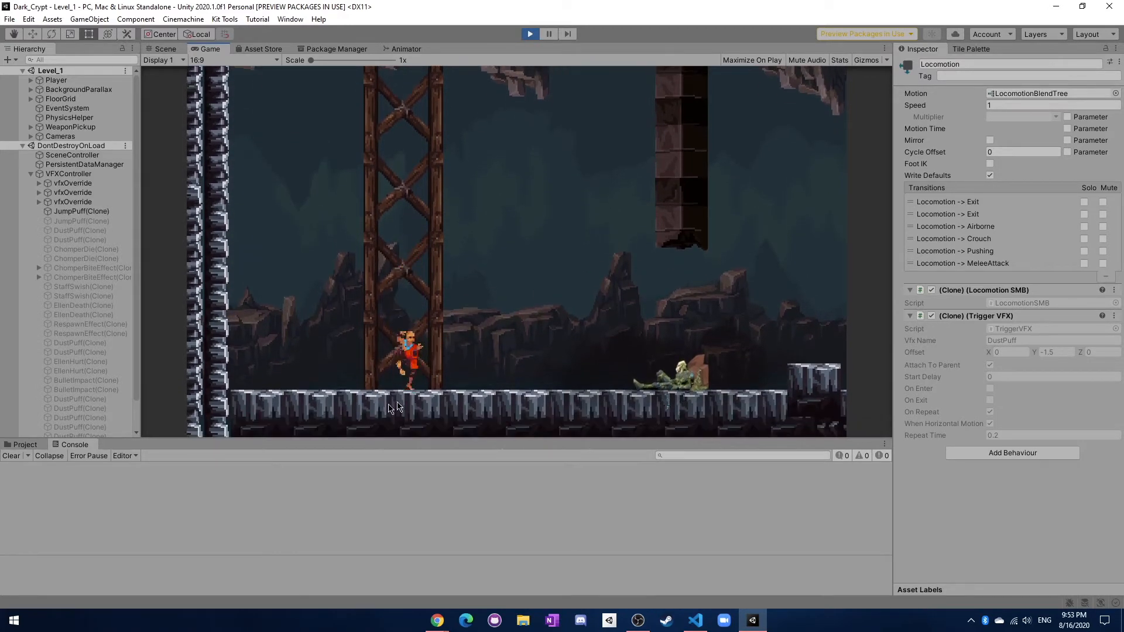
left_click(530, 34)
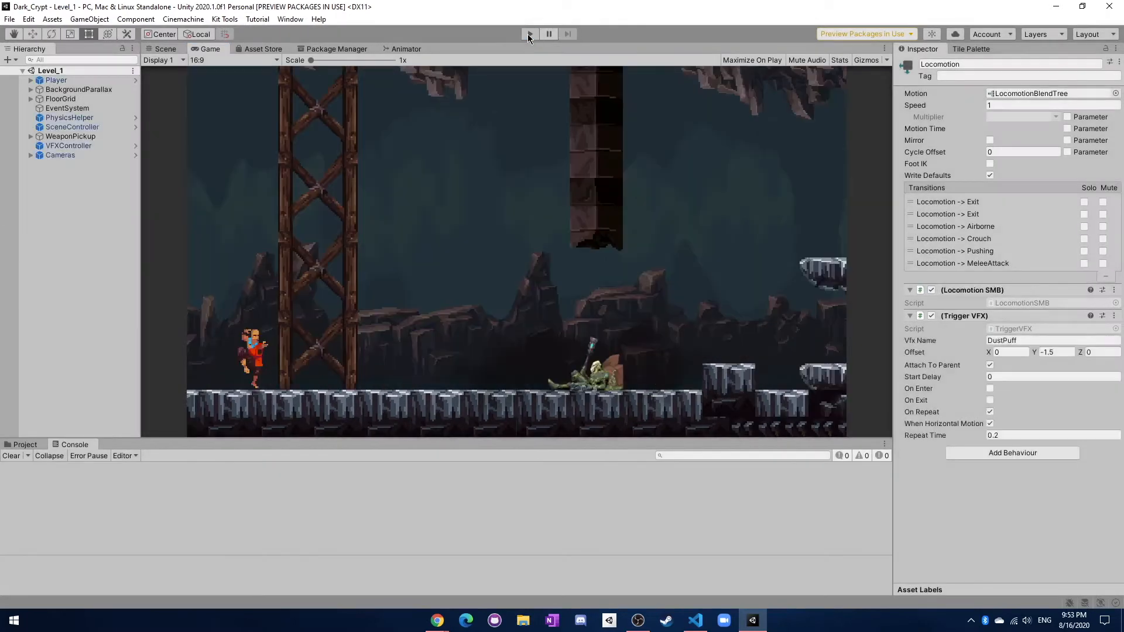
left_click(529, 34)
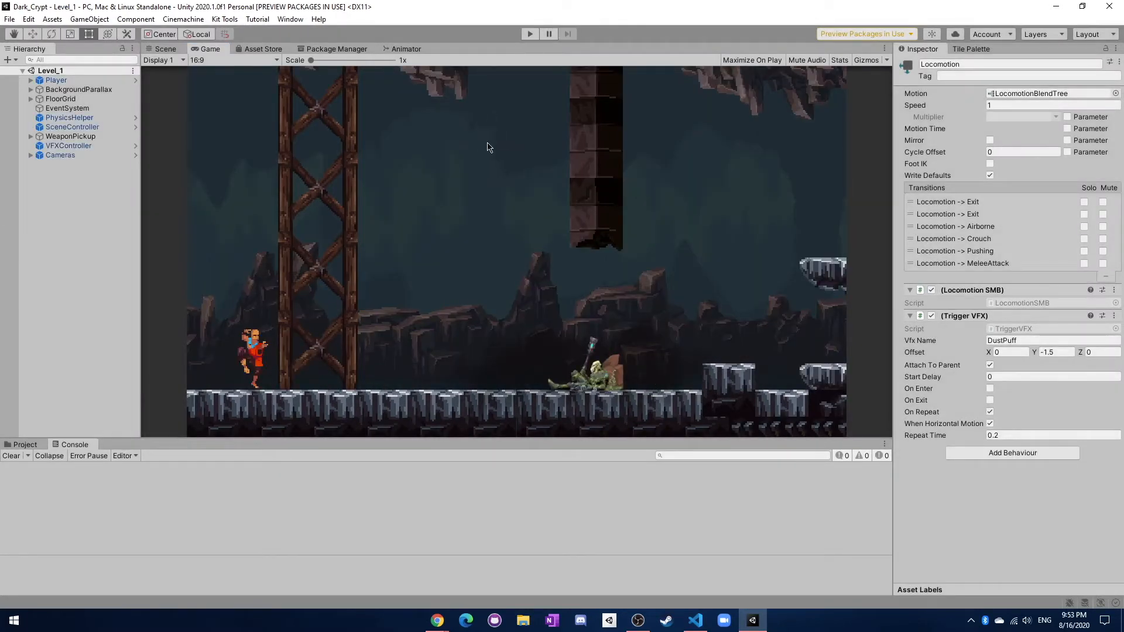
Step: Glance at PlayerCharacter.cs, then review TriggerVFX.cs's HorizontalSpeed check in VS Code
left_click(693, 620)
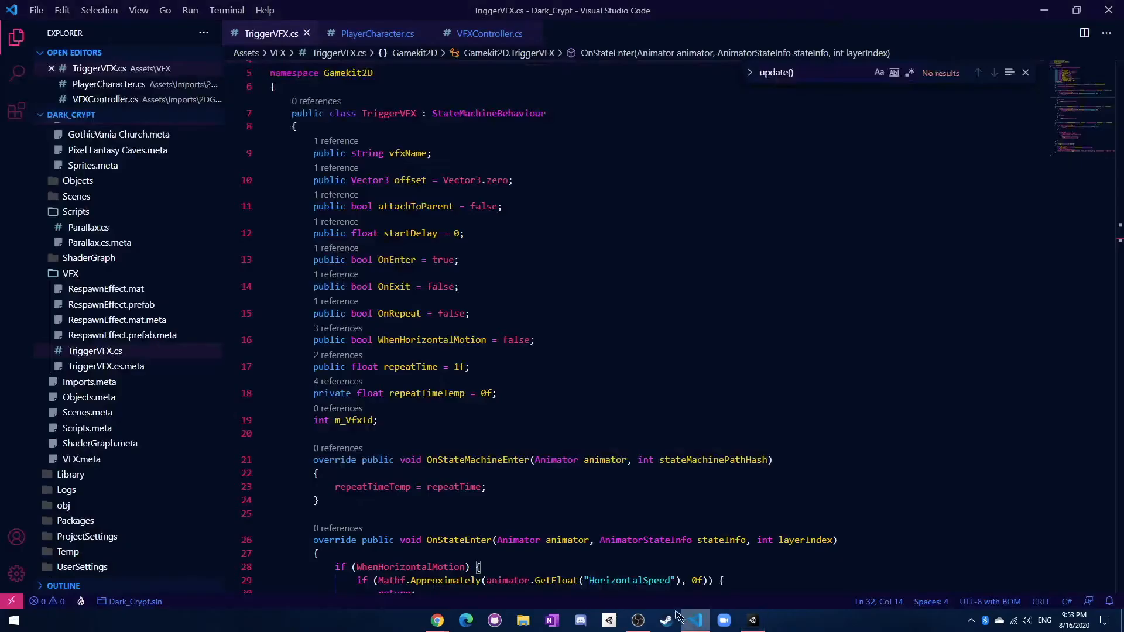
left_click(376, 33)
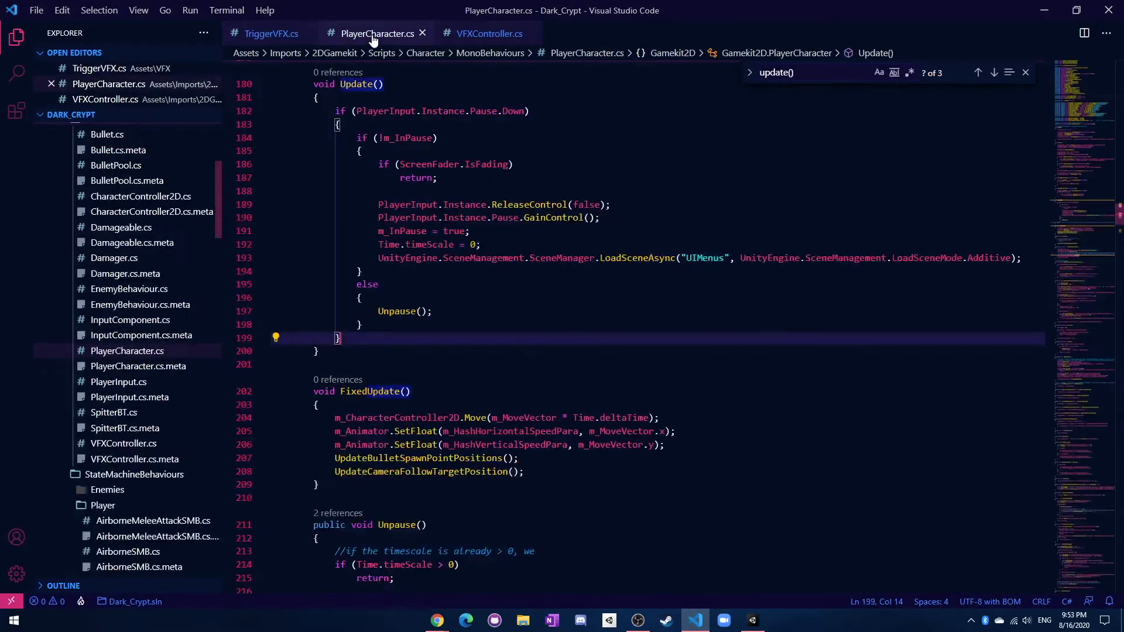
left_click(273, 33)
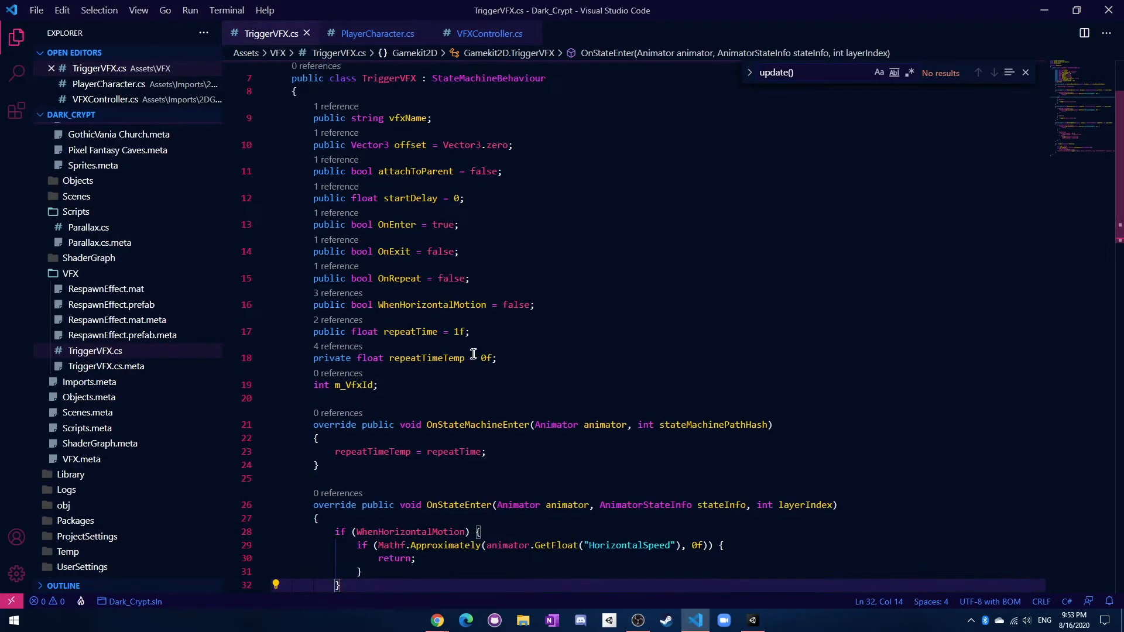
mouse_move(678, 585)
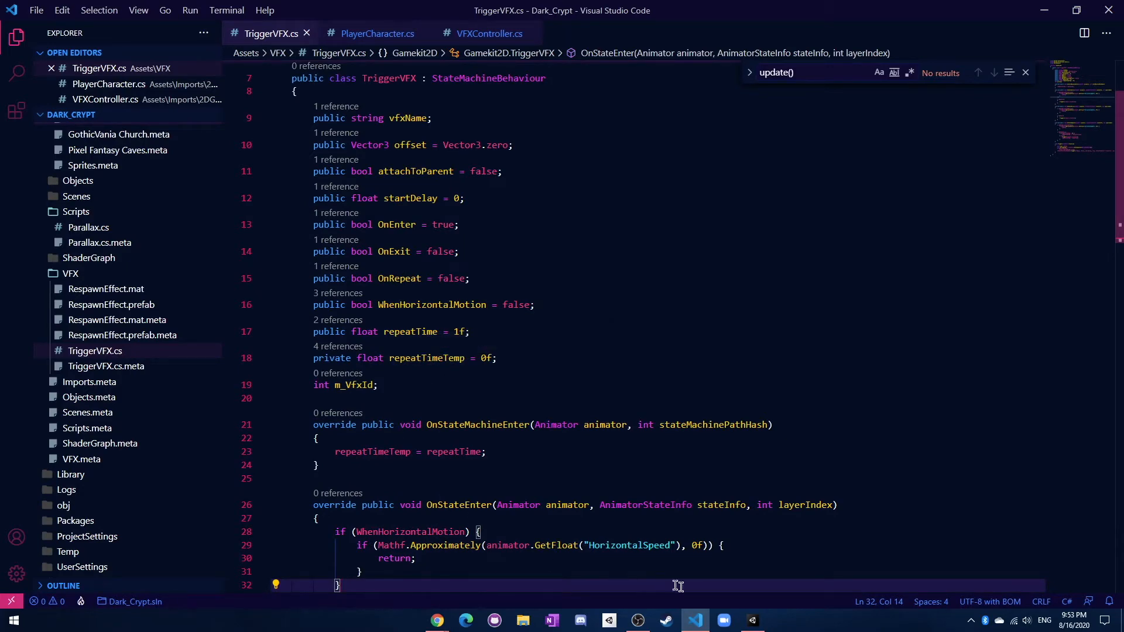
left_click(750, 620)
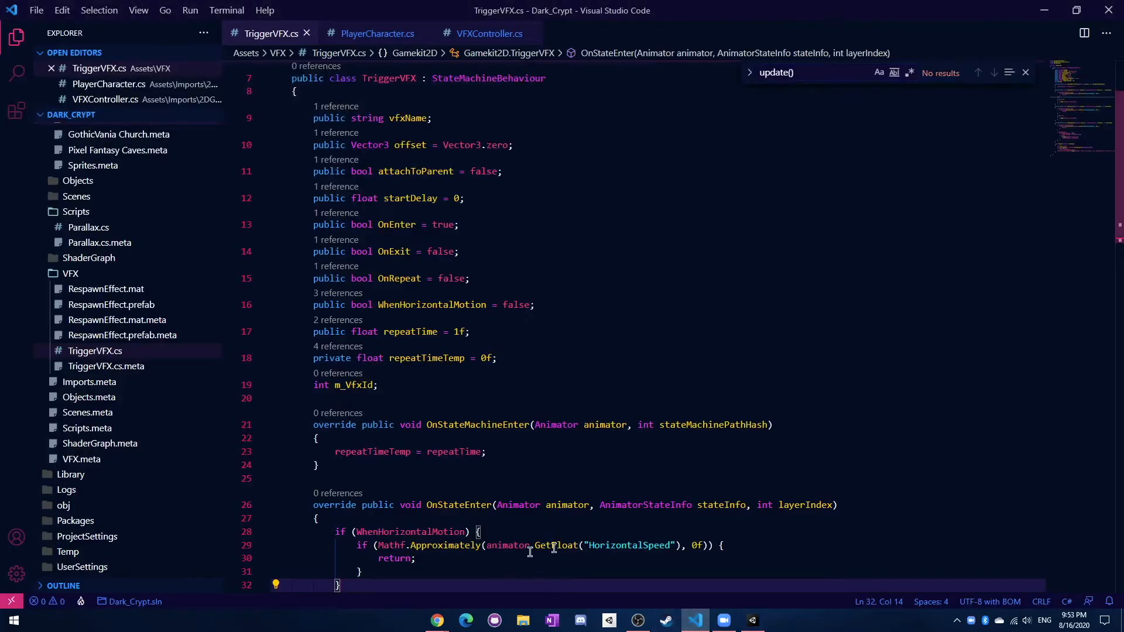
left_click(724, 621)
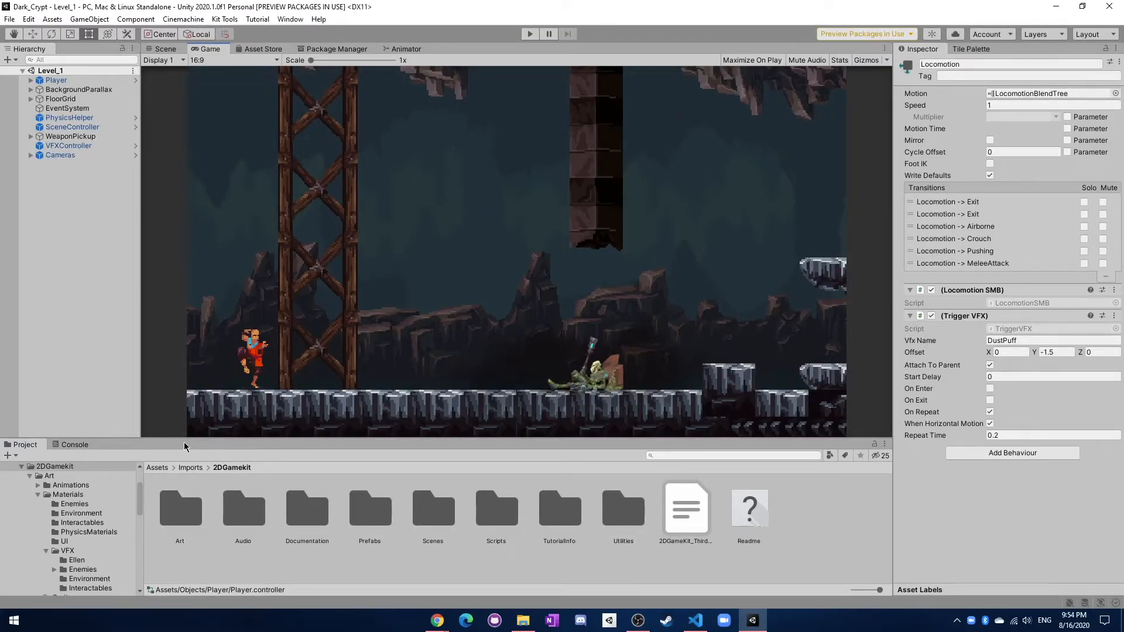
Step: View VFXController's ten-effect list, then play-test Level_1 and stop the run
left_click(67, 146)
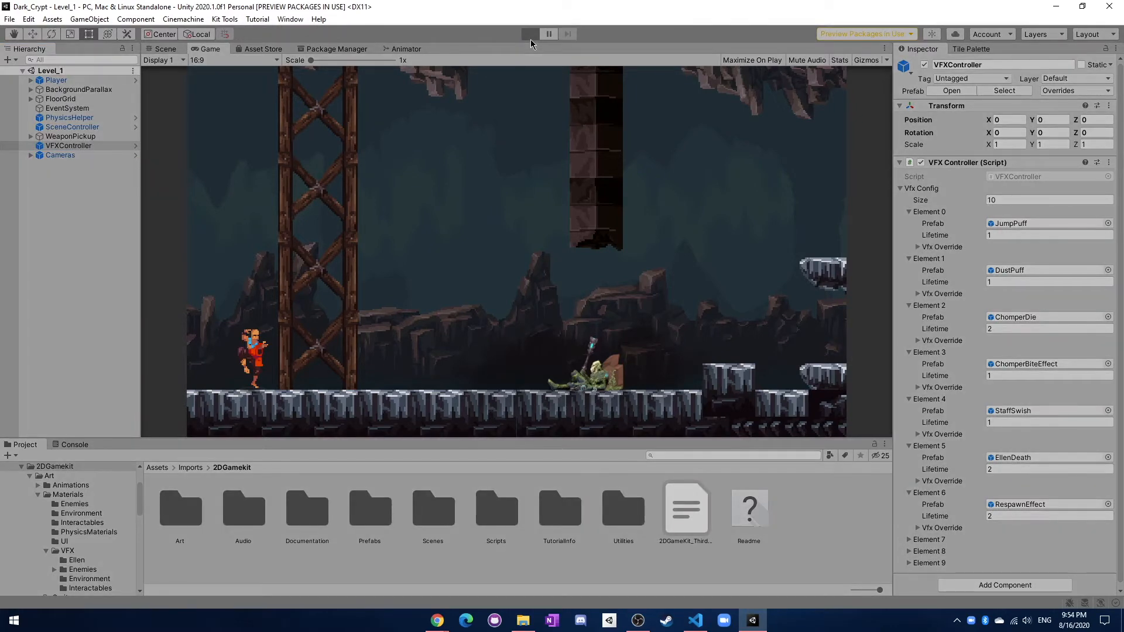
left_click(530, 34)
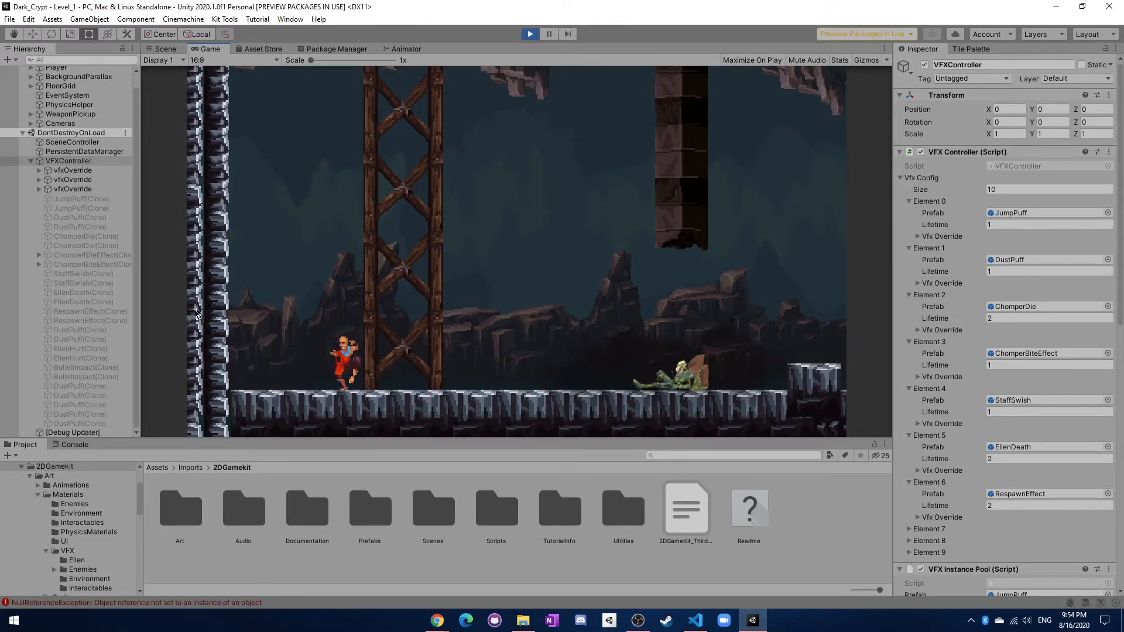
mouse_move(215, 301)
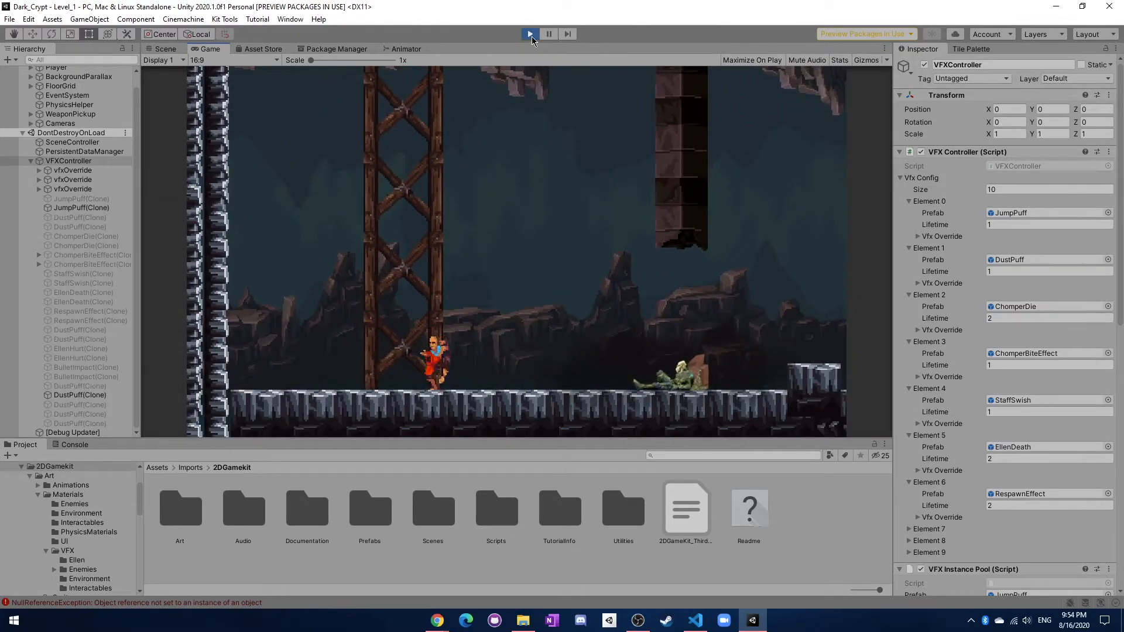
left_click(694, 620)
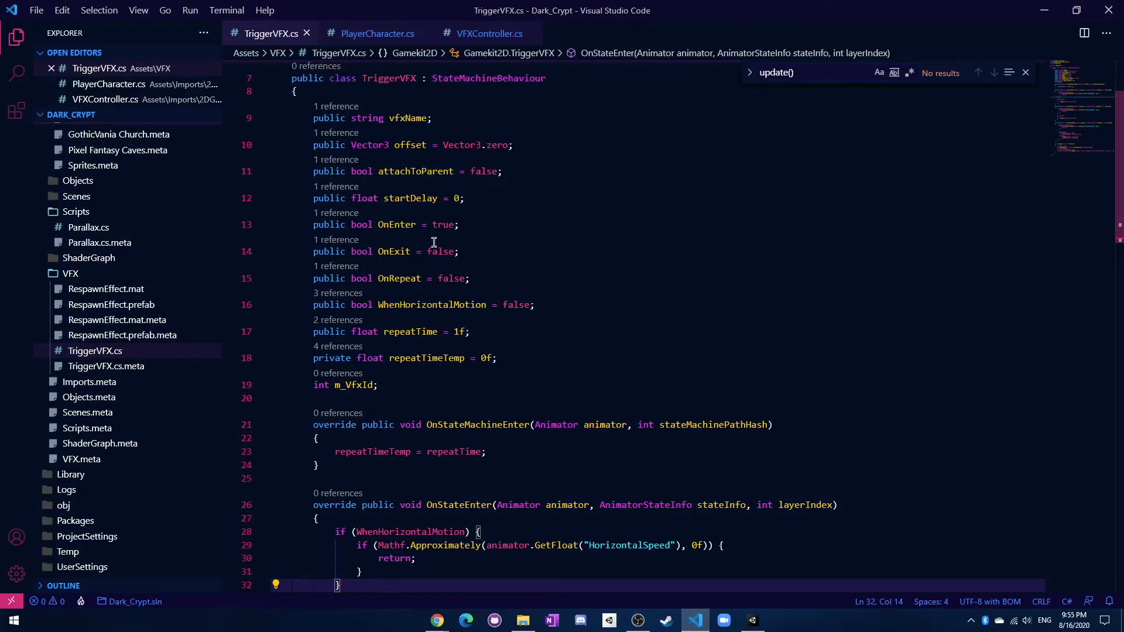
mouse_move(432, 304)
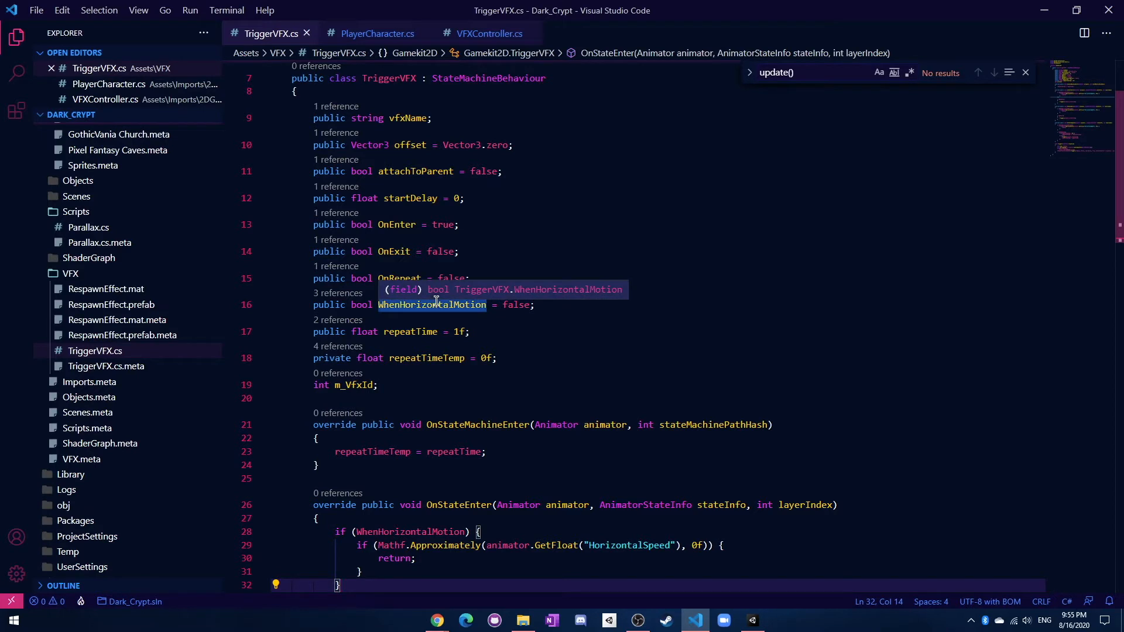
mouse_move(504, 397)
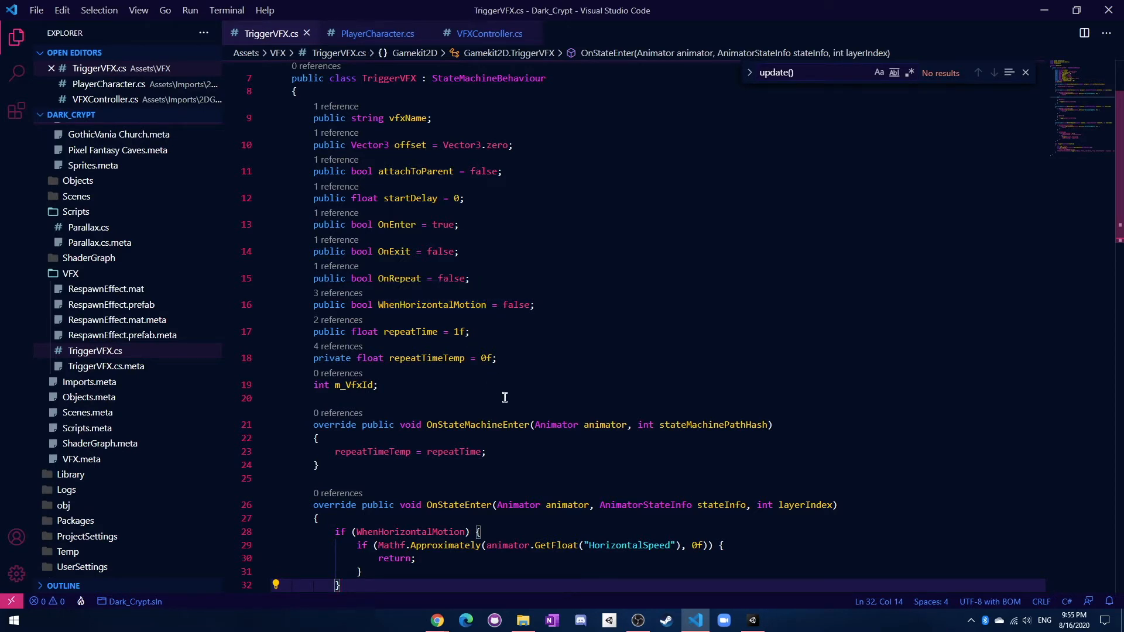
mouse_move(636, 324)
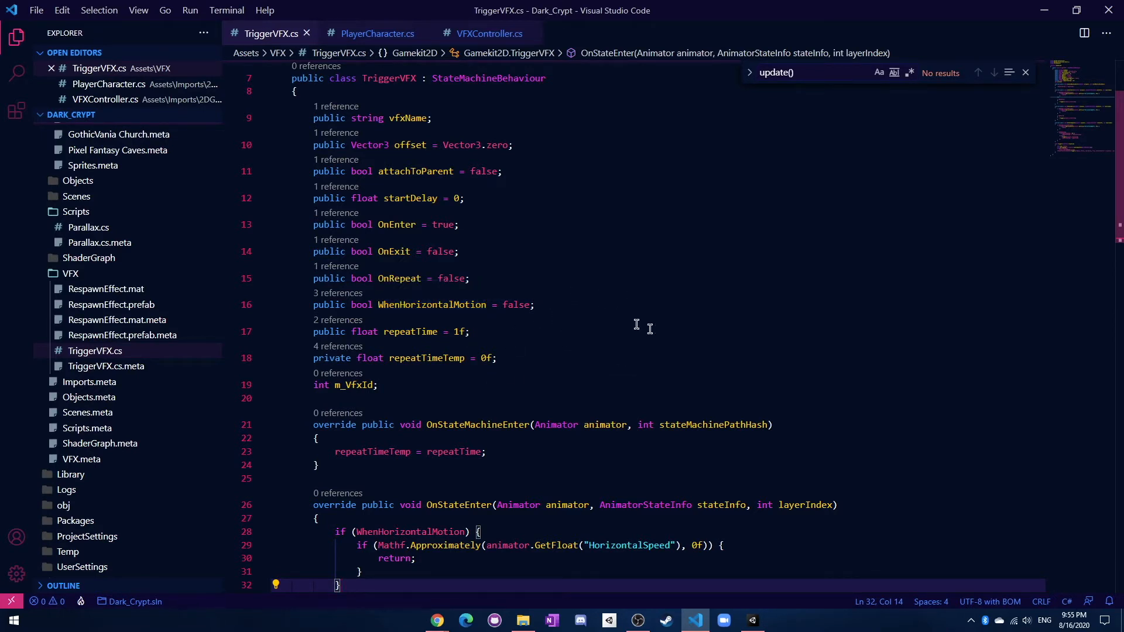
mouse_move(556, 281)
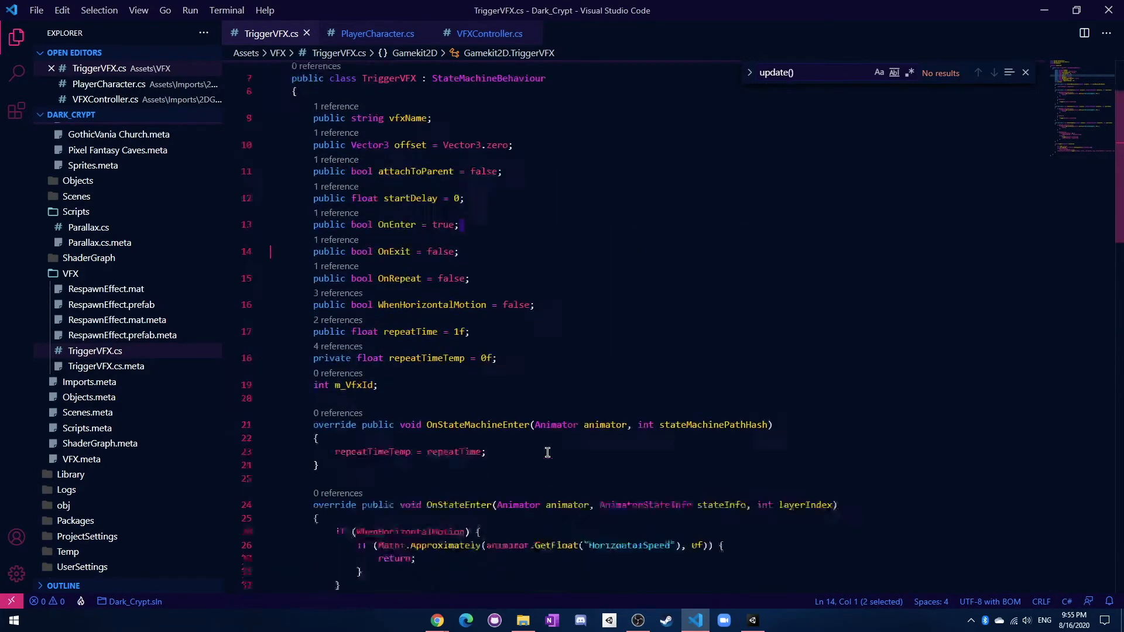
Step: Scroll through TriggerVFX.cs's fields and the OnEnter check in OnStateEnter
scroll("down", 3)
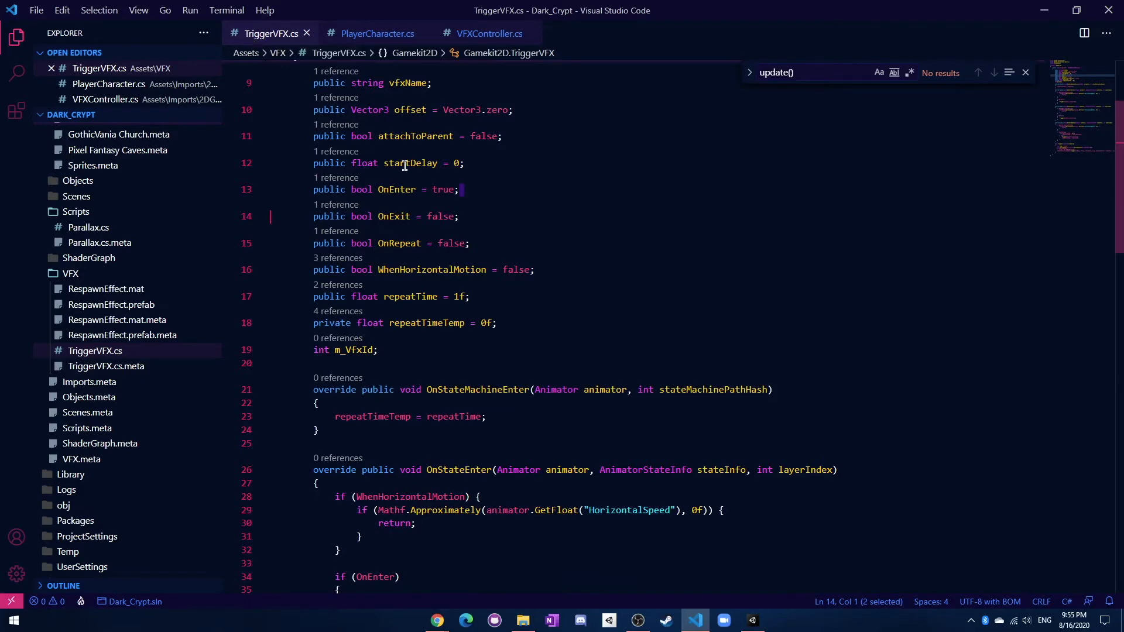
scroll("down", 3)
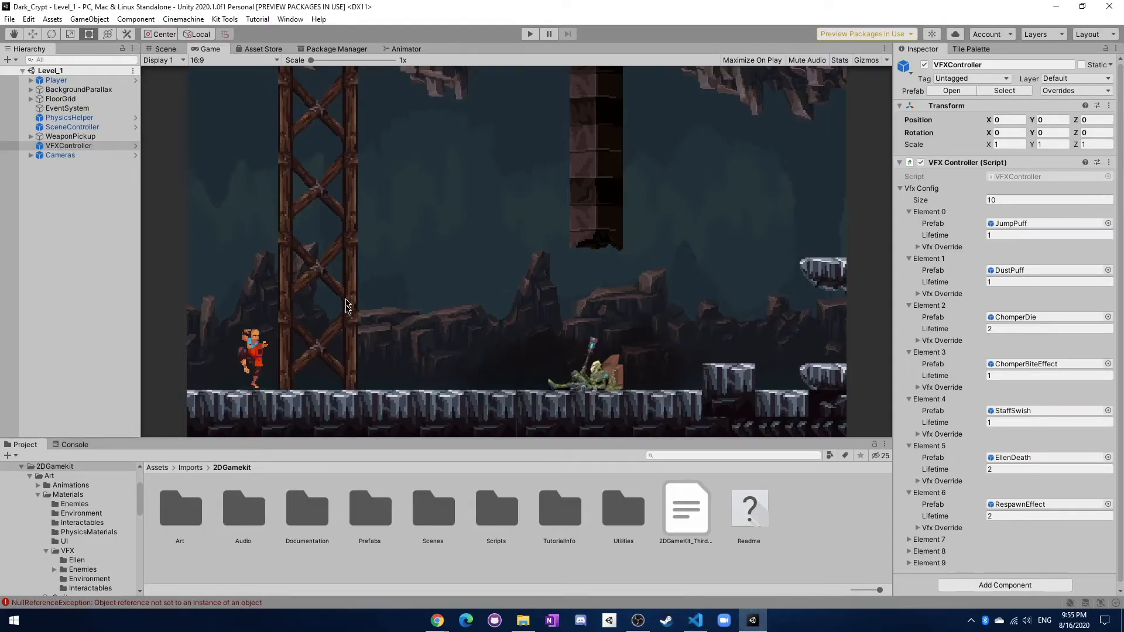
mouse_move(251, 493)
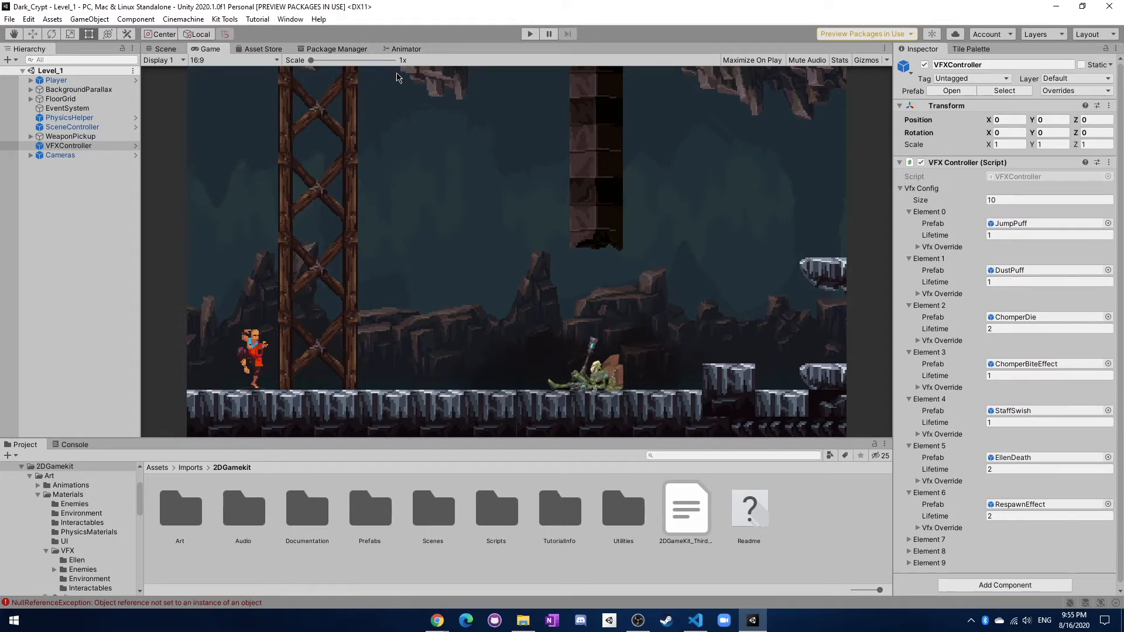
mouse_move(366, 162)
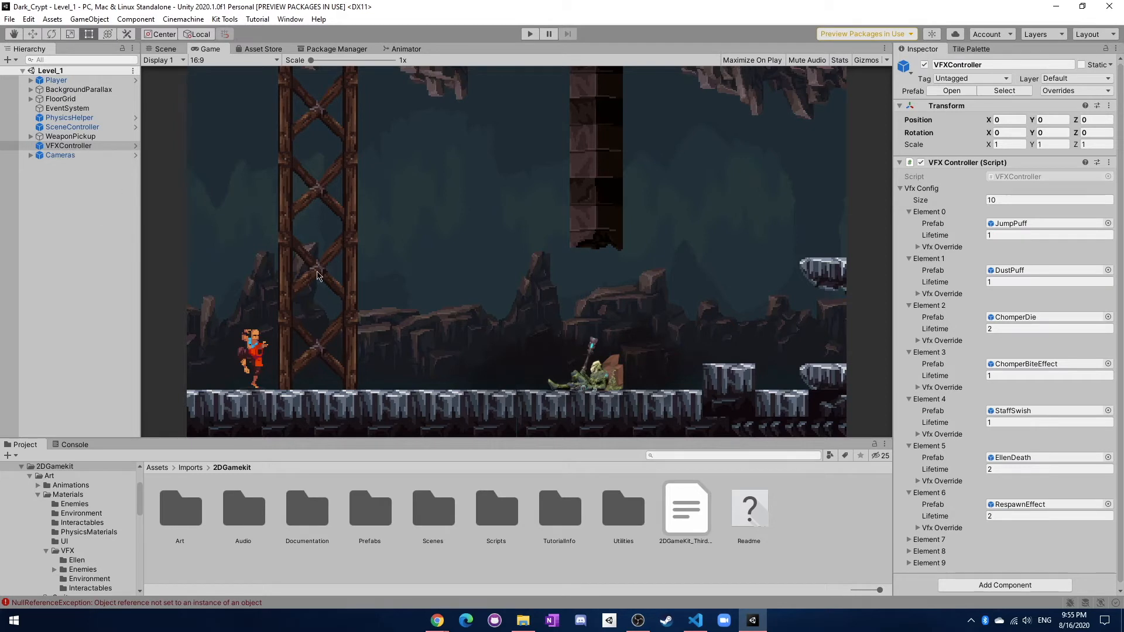
mouse_move(171, 242)
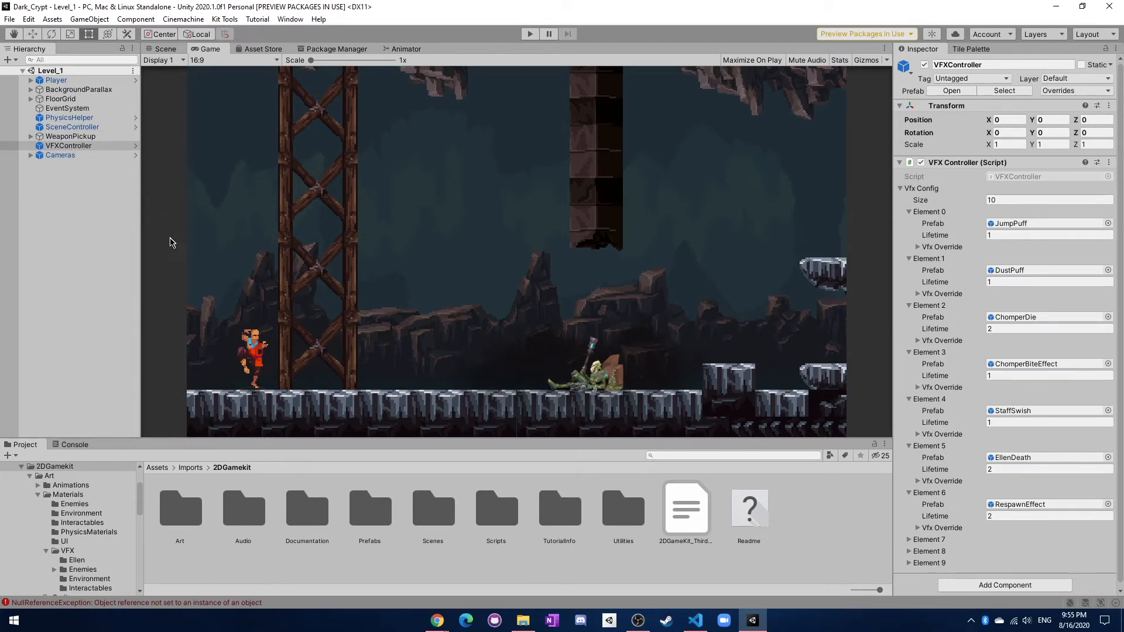
mouse_move(298, 280)
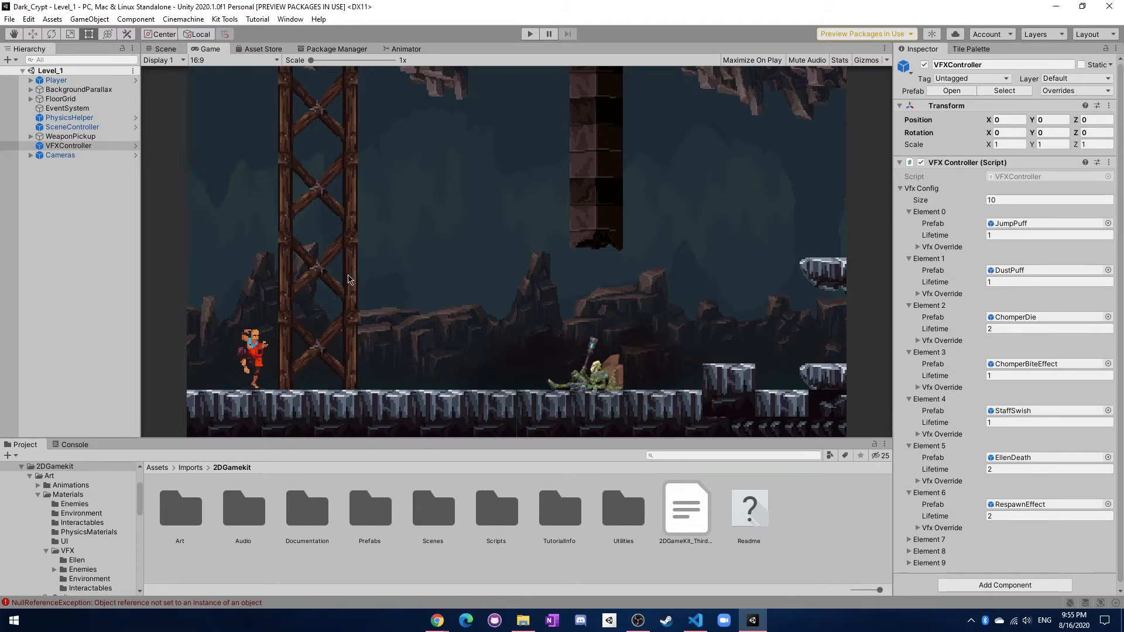
mouse_move(342, 294)
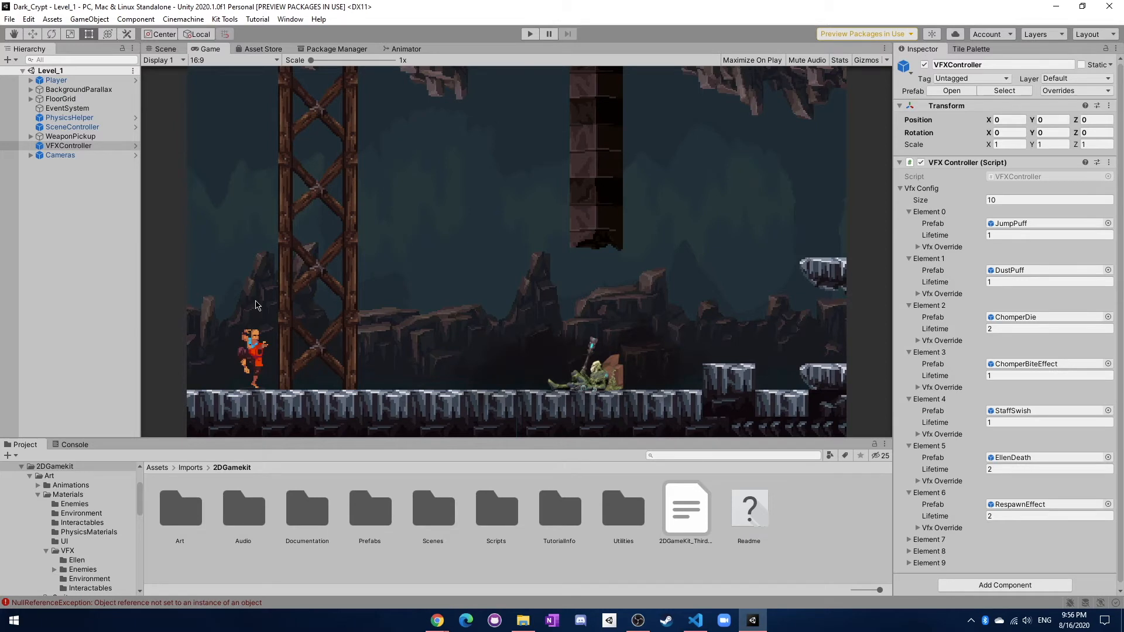
mouse_move(282, 275)
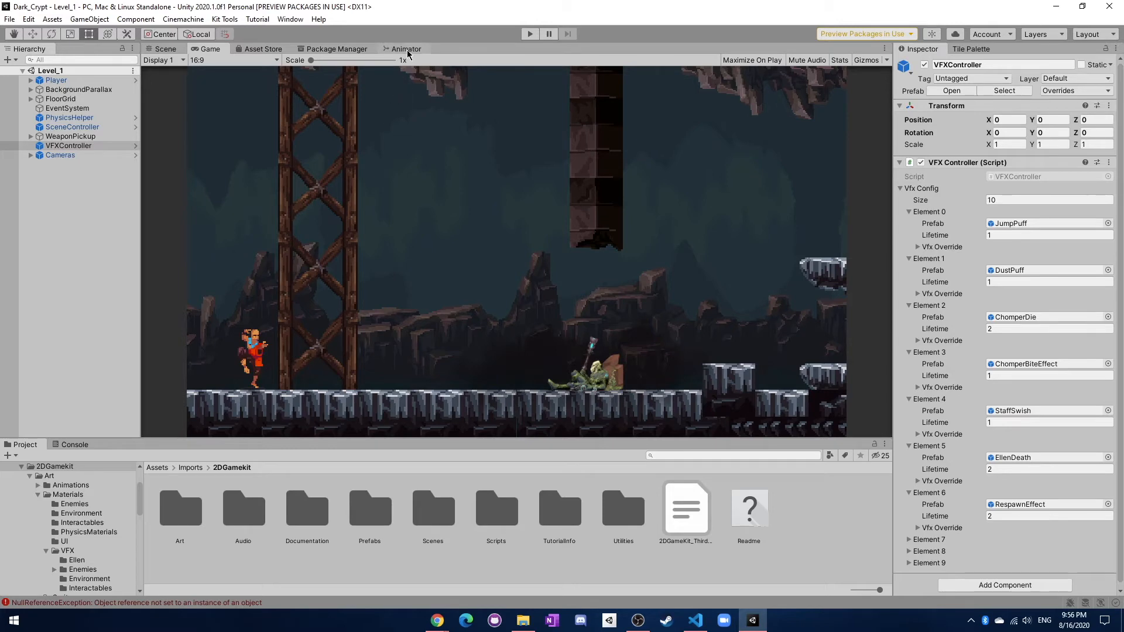
Step: Switch away from the Player's Animator graph and start Level_1 in play mode
left_click(406, 48)
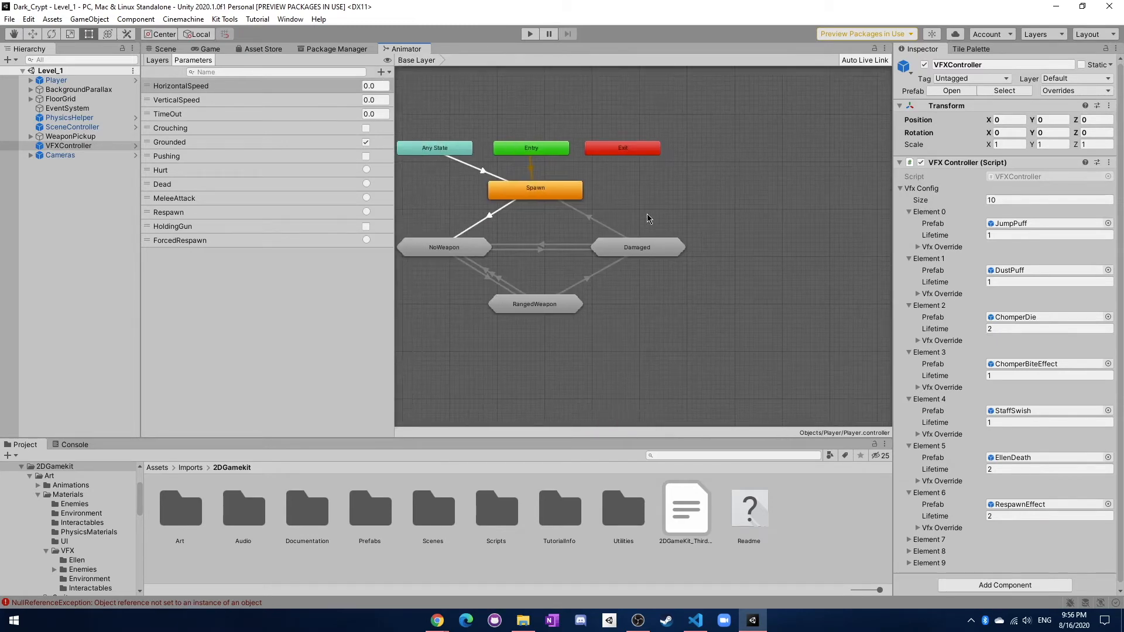
left_click(166, 48)
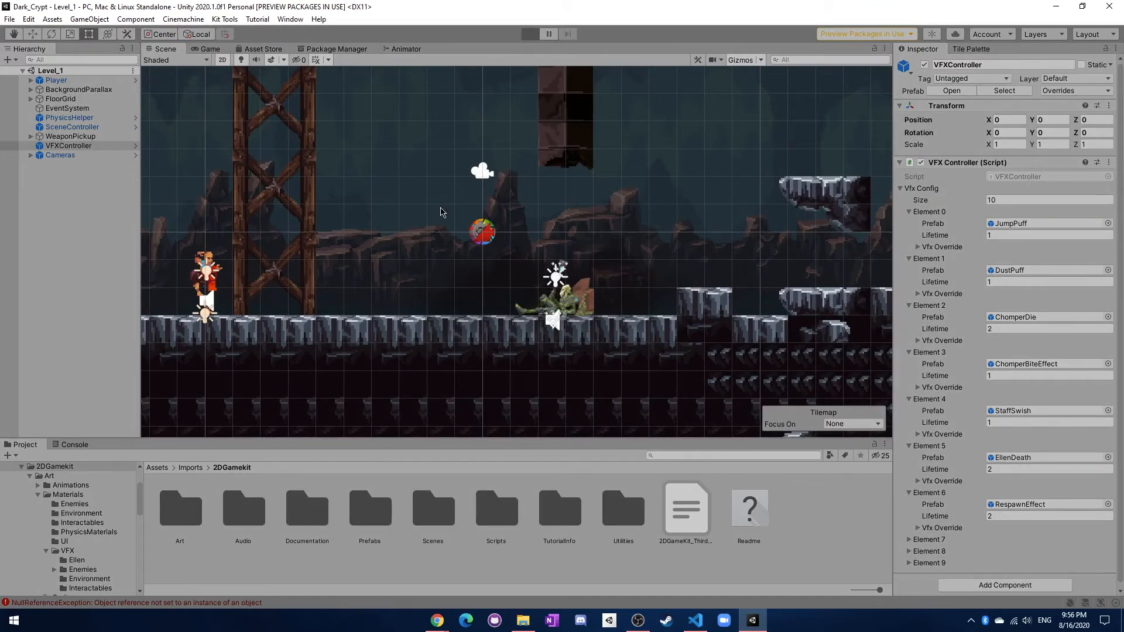
Step: Run Level_1 with the pooled puff effects spawning, then stop play mode
left_click(529, 34)
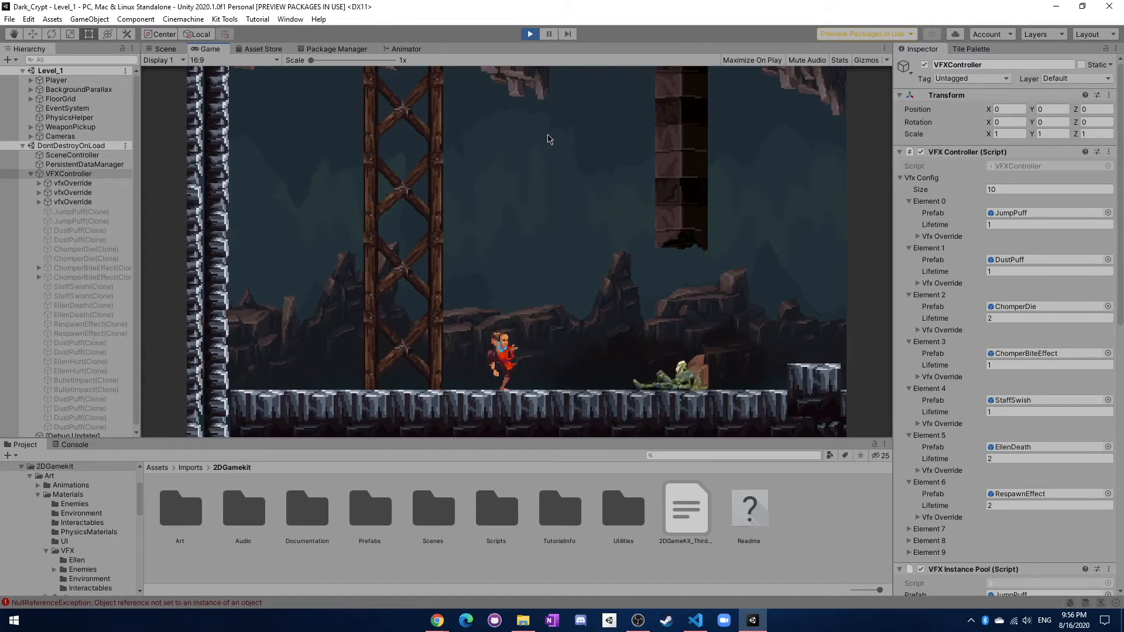
mouse_move(541, 108)
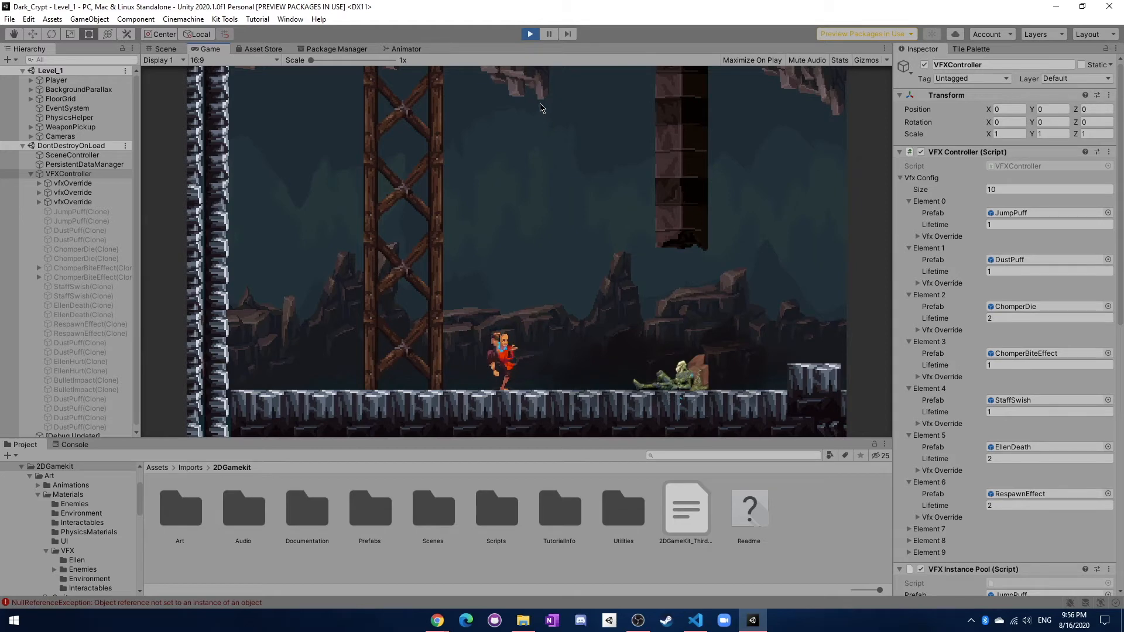
left_click(166, 48)
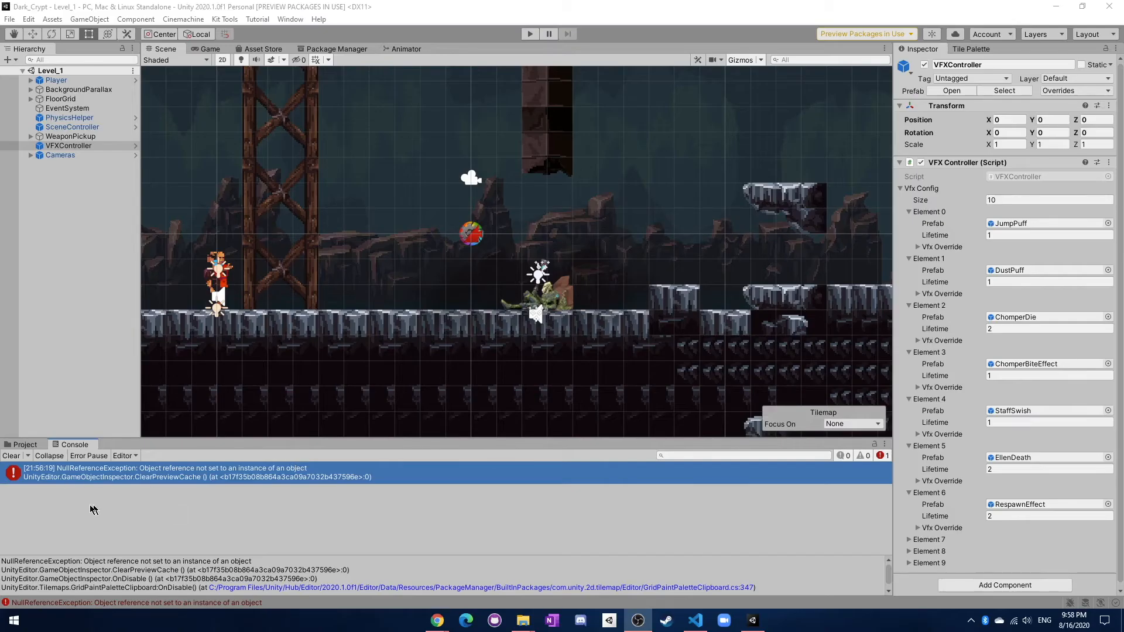
mouse_move(165, 509)
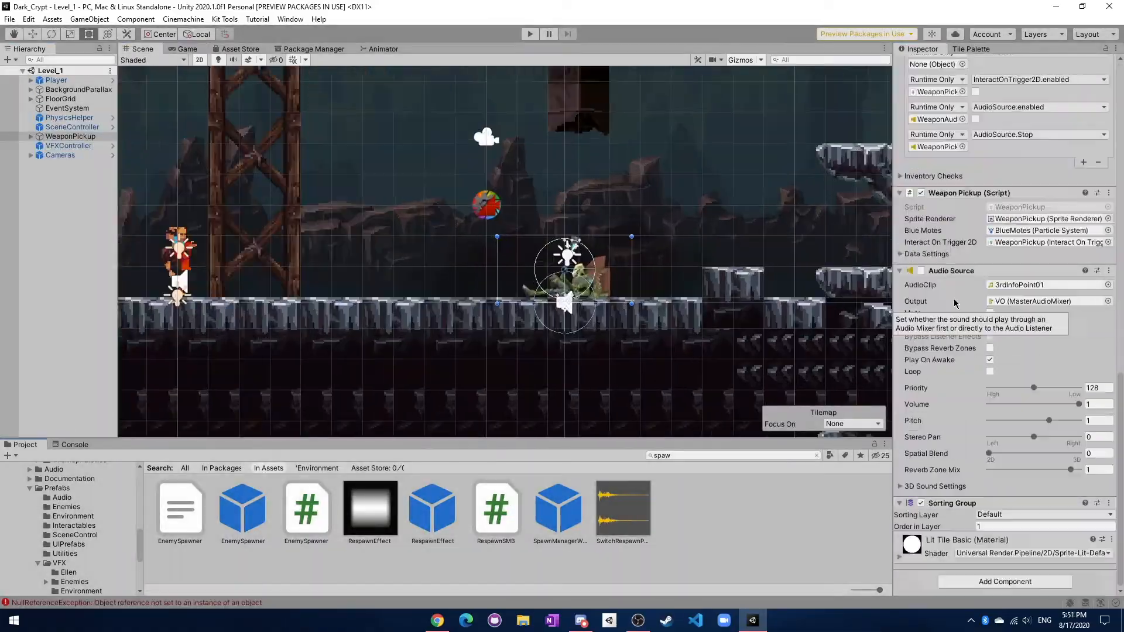
Step: Tick Melee attack enabled on the Player's Player Input component and test it
left_click(695, 620)
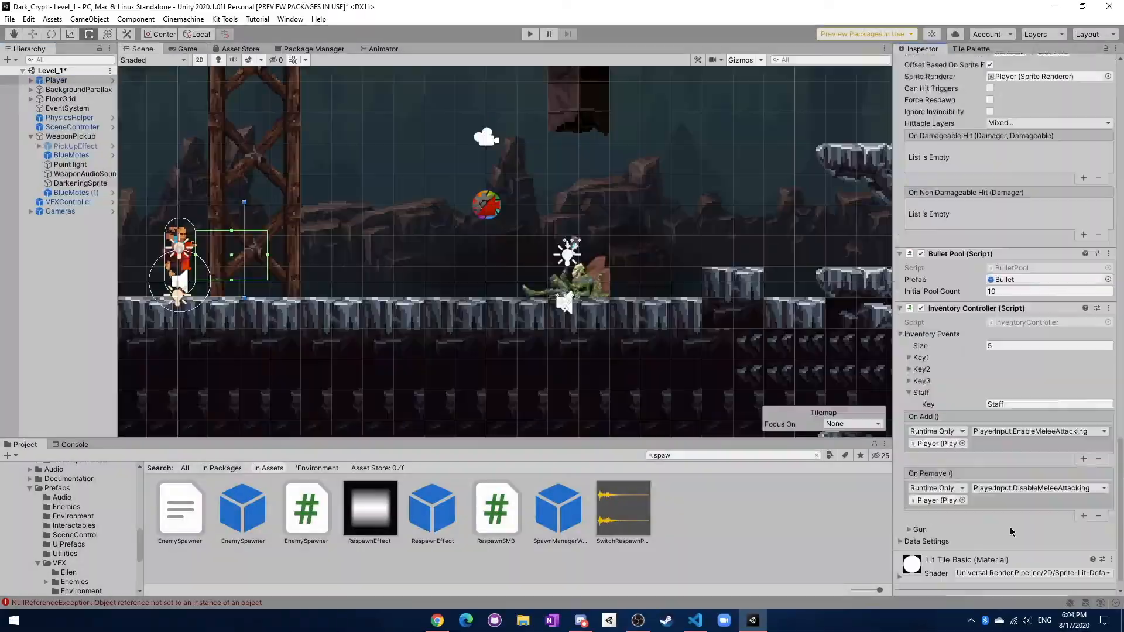
left_click(379, 49)
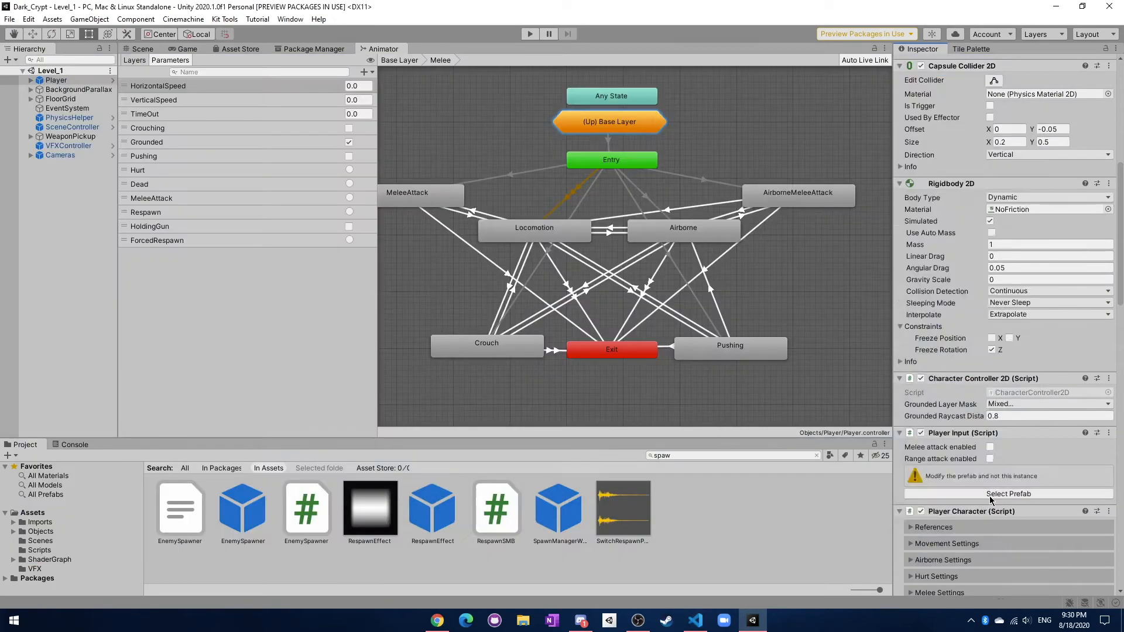
left_click(529, 34)
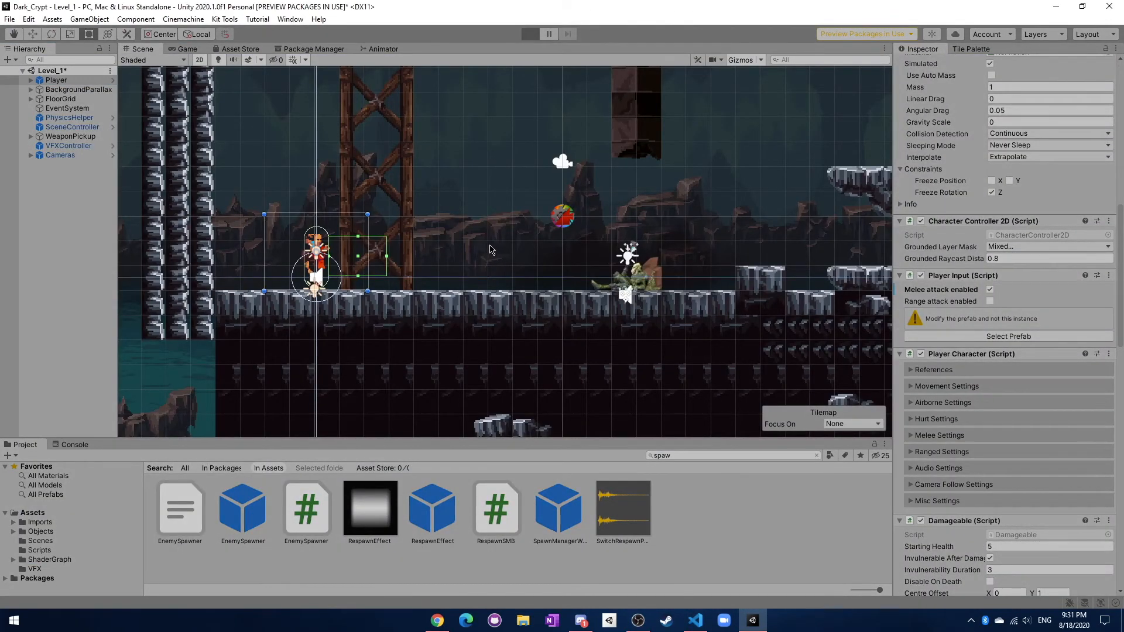
left_click(530, 33)
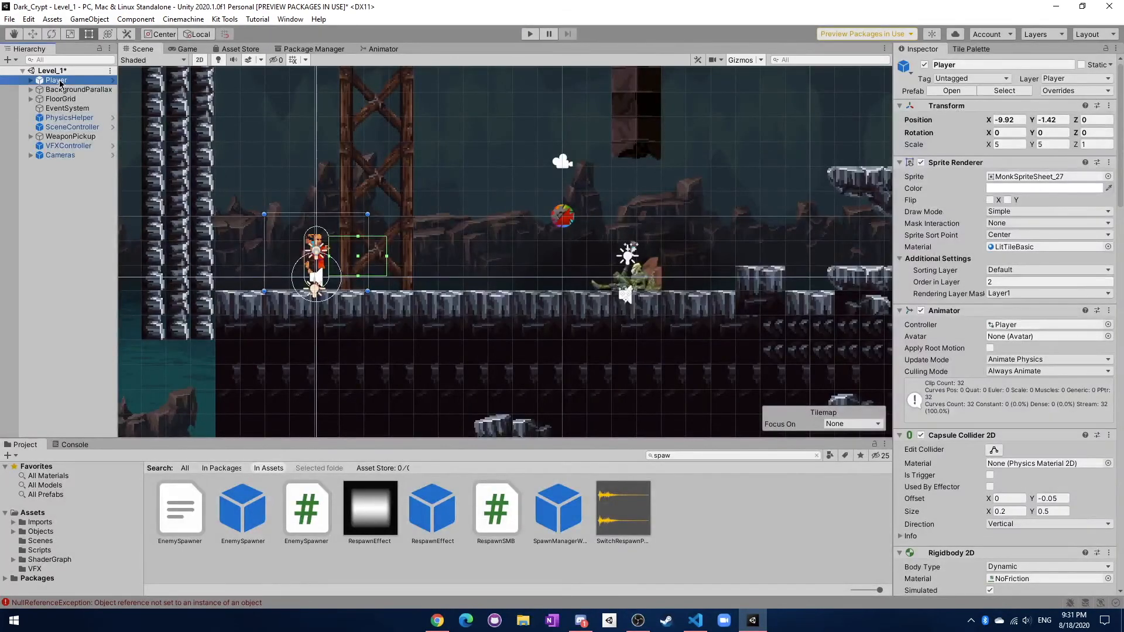
scroll("down", 3)
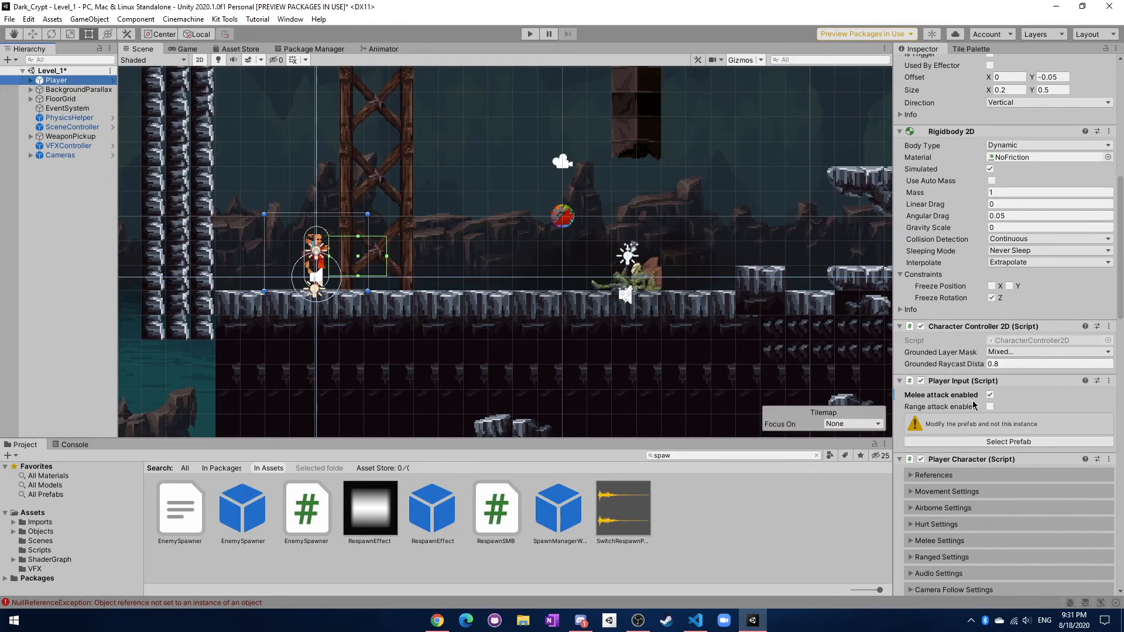
mouse_move(341, 532)
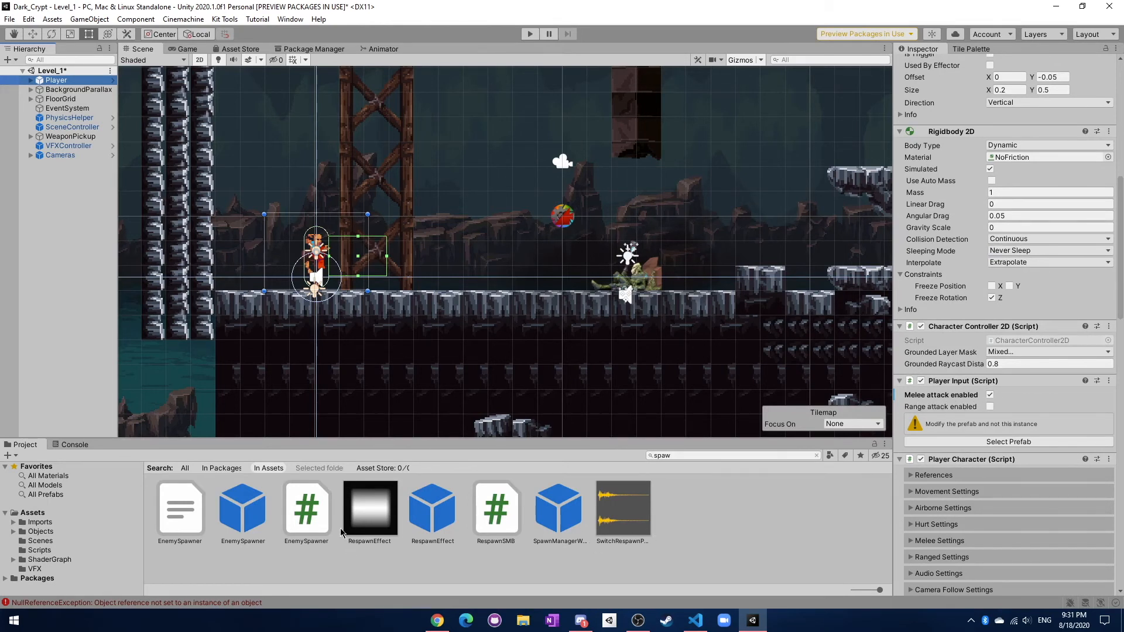
mouse_move(652, 319)
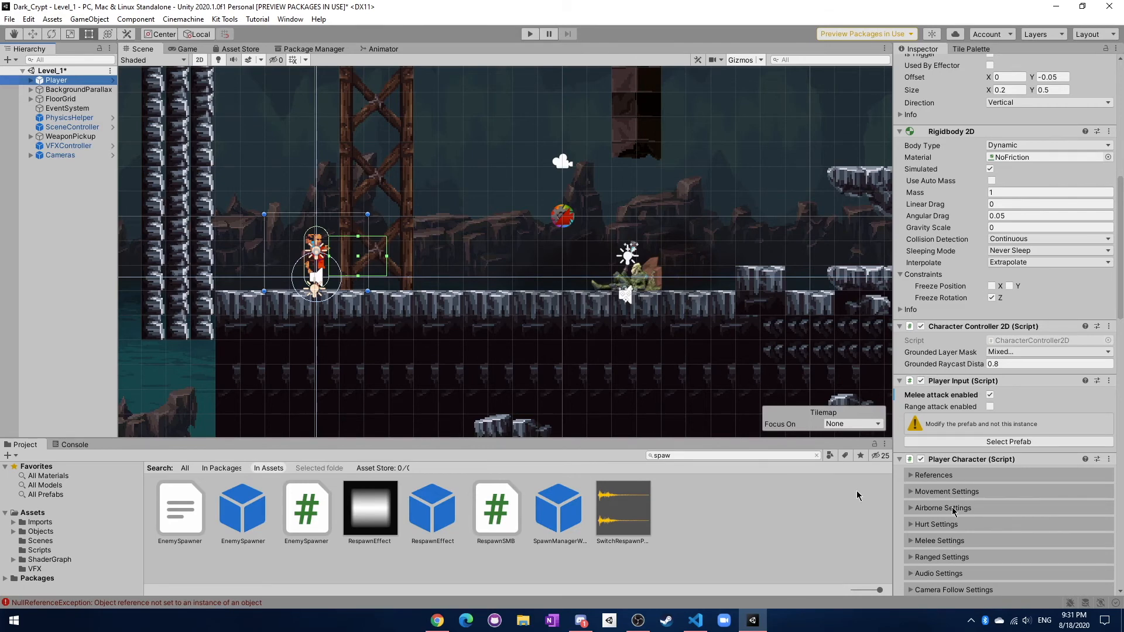
scroll("down", 3)
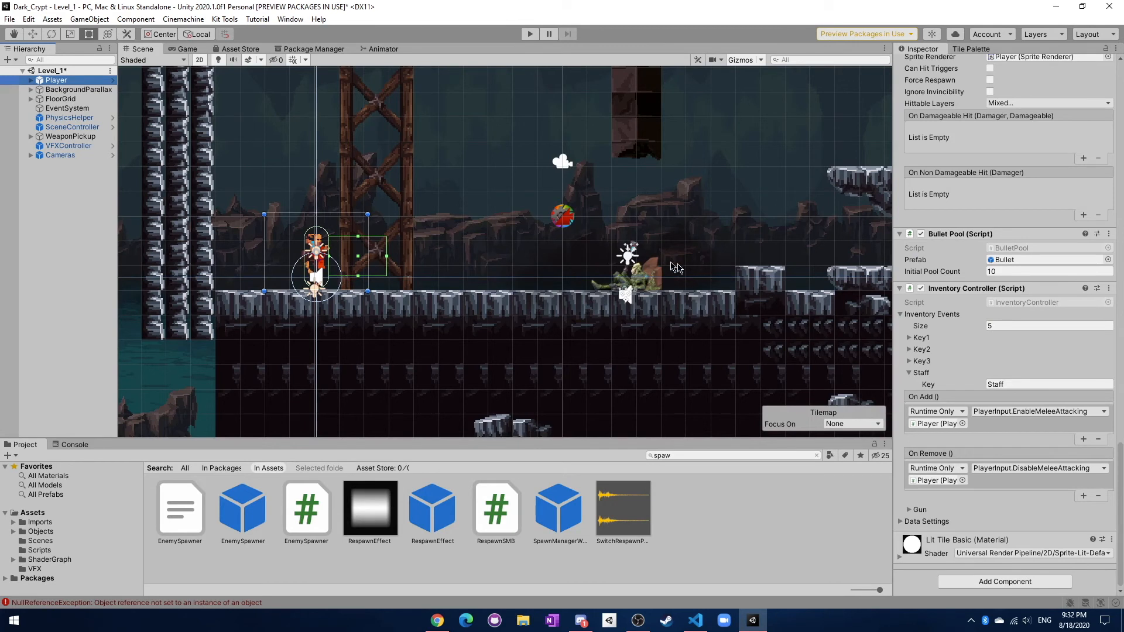
mouse_move(987, 423)
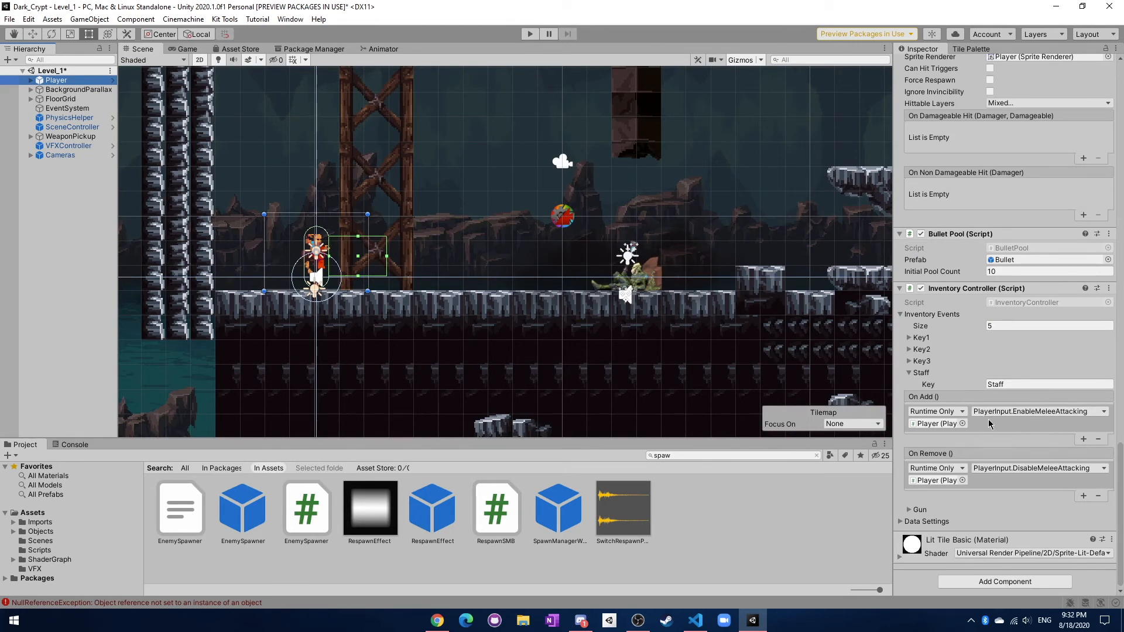
mouse_move(1026, 421)
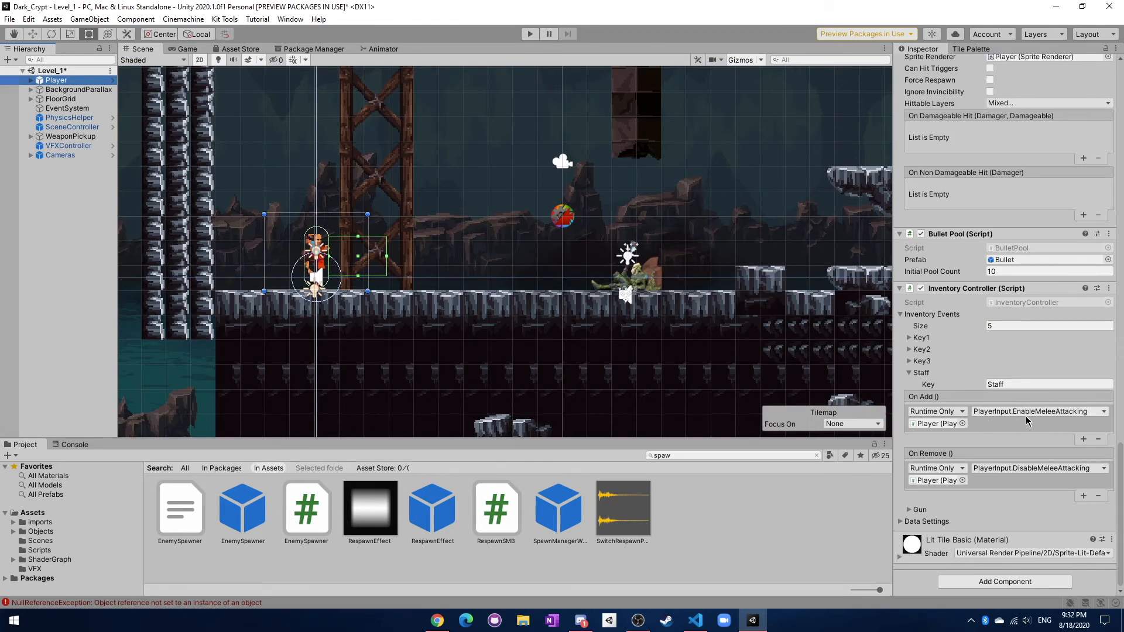
mouse_move(498, 270)
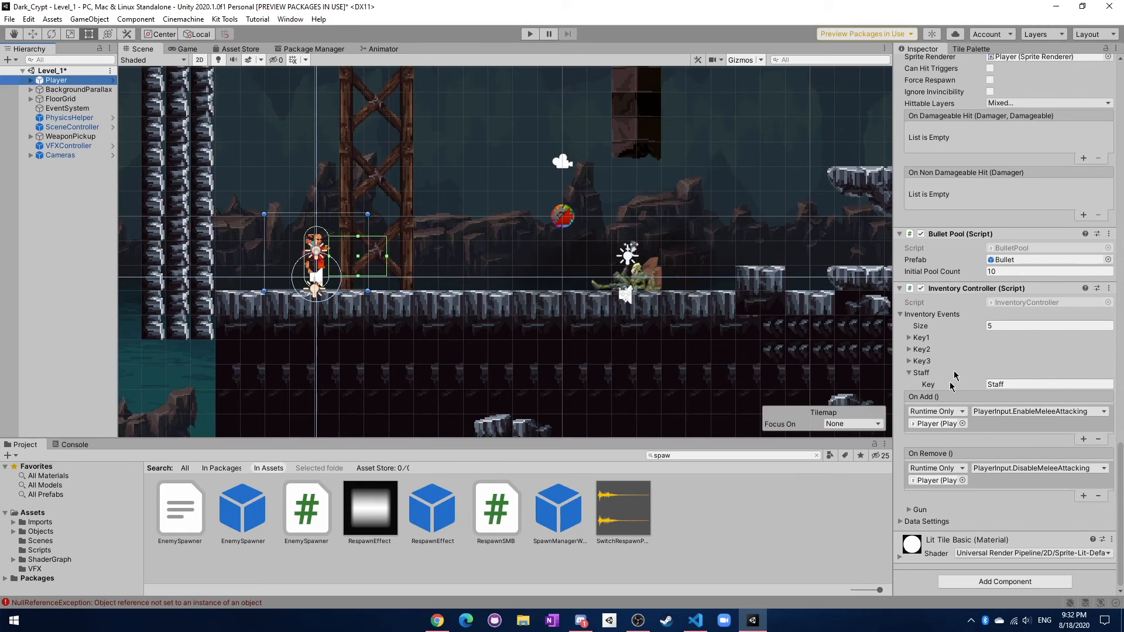
Step: Show the Console with the NullReferenceException traced to the tilemap palette window
left_click(74, 444)
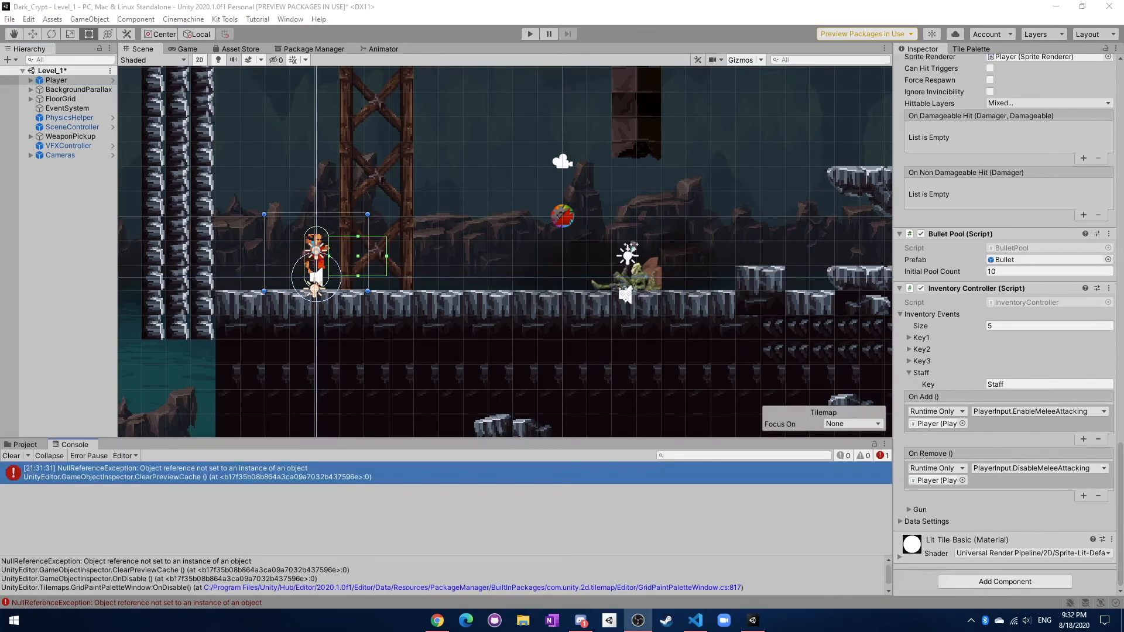
mouse_move(226, 615)
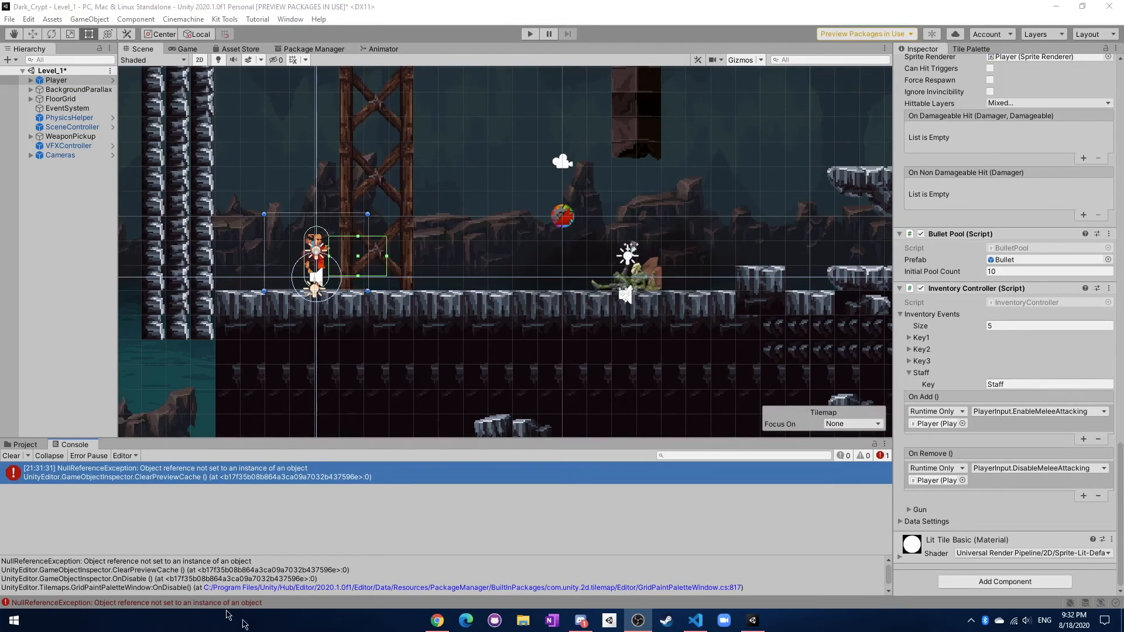
mouse_move(237, 457)
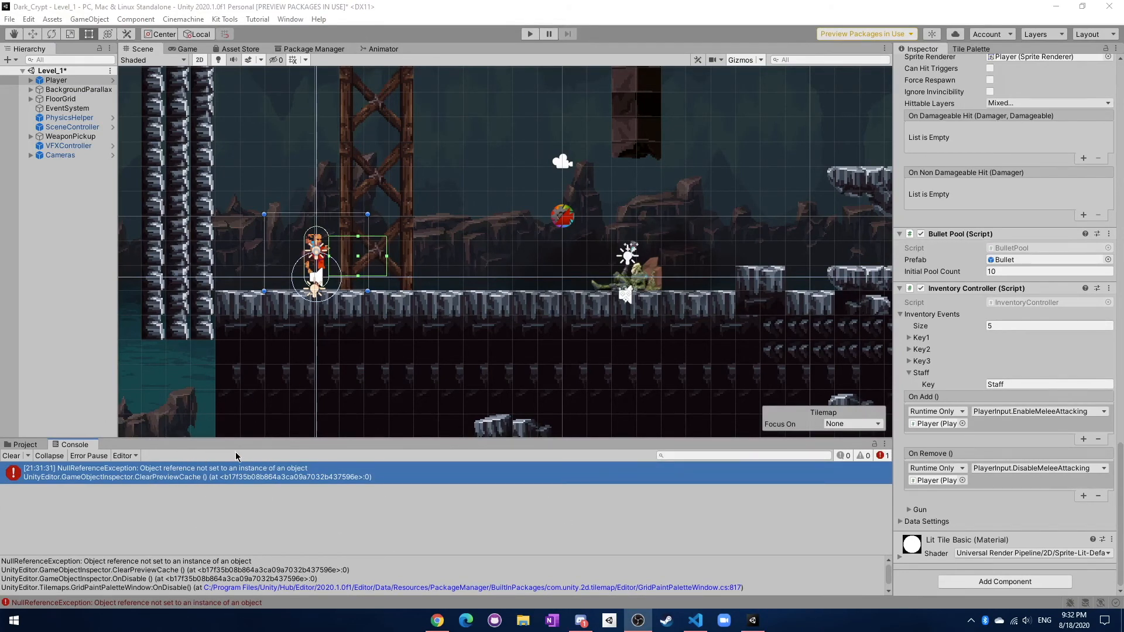
mouse_move(185, 451)
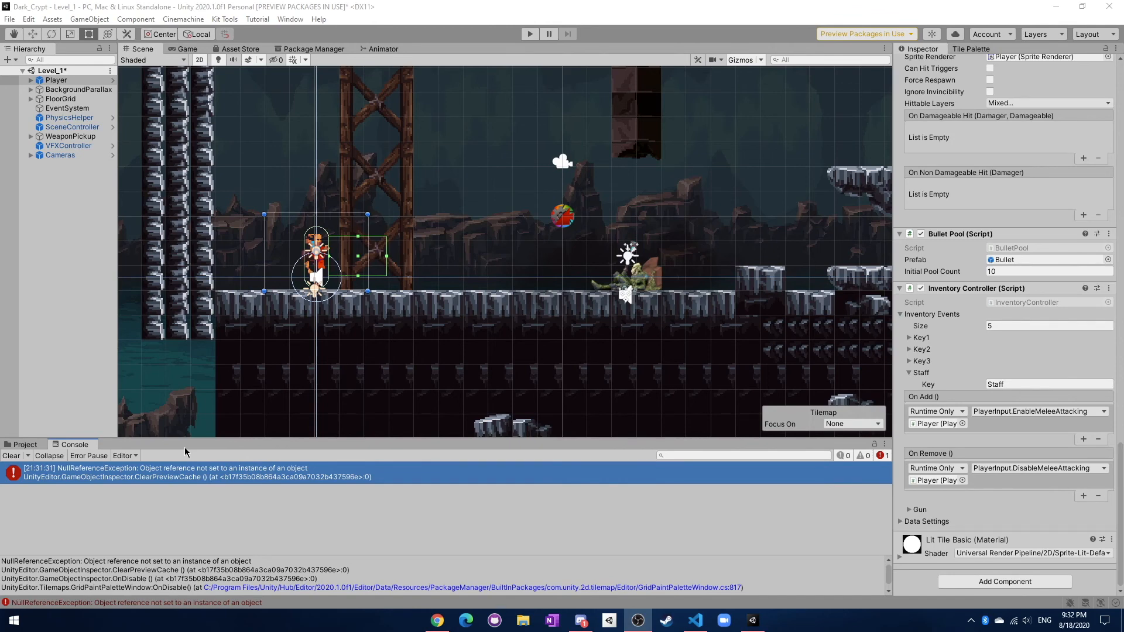